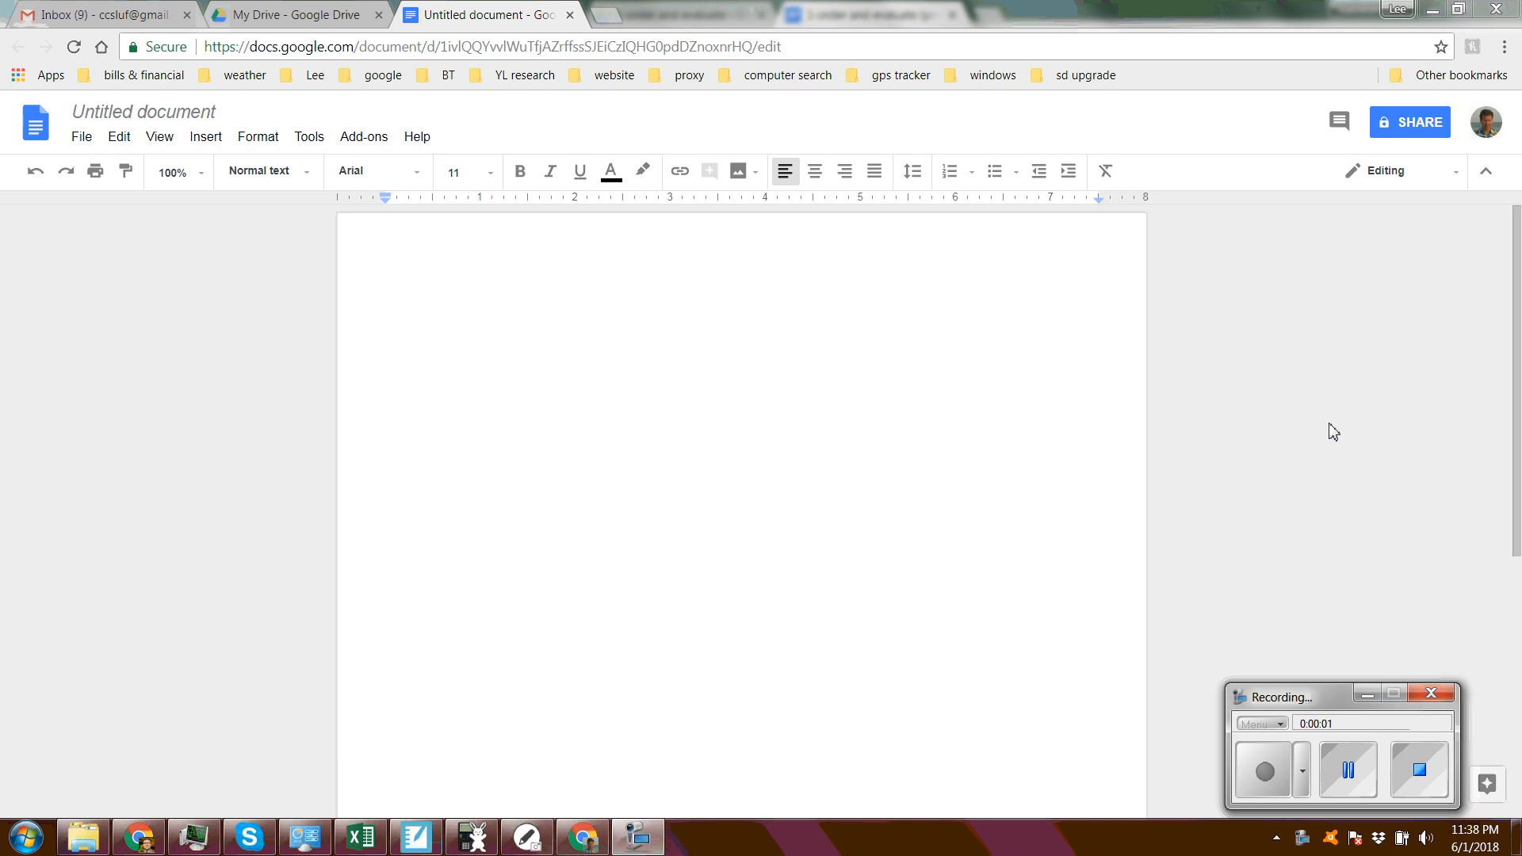
{"action": "mouse_move", "coordinate": [1256, 412]}
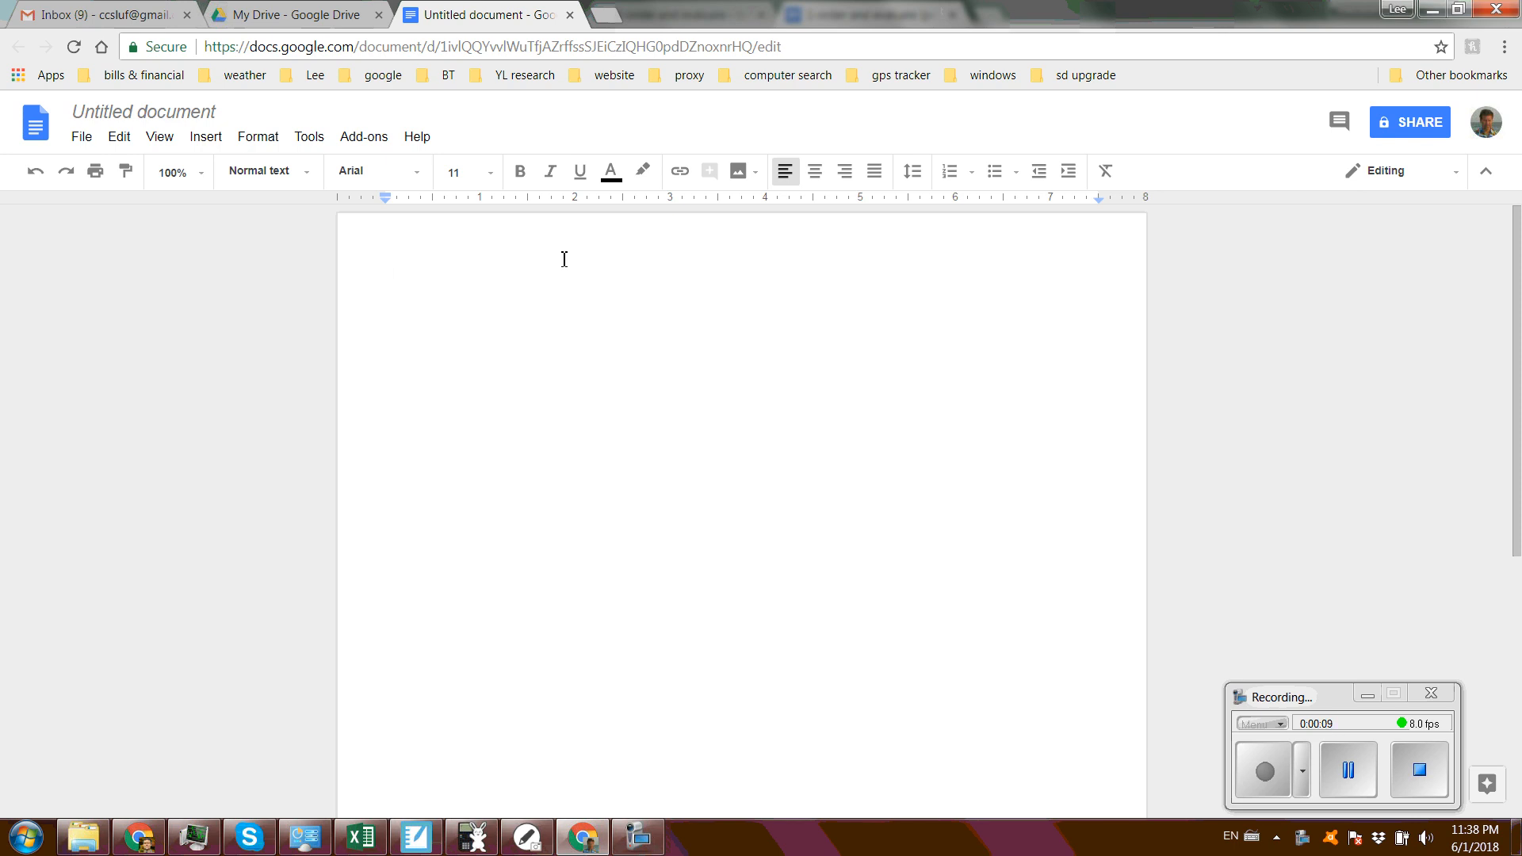
Enter 13/2 as plain text and browse the Insert and Format menus
{"action": "type", "text": "3"}
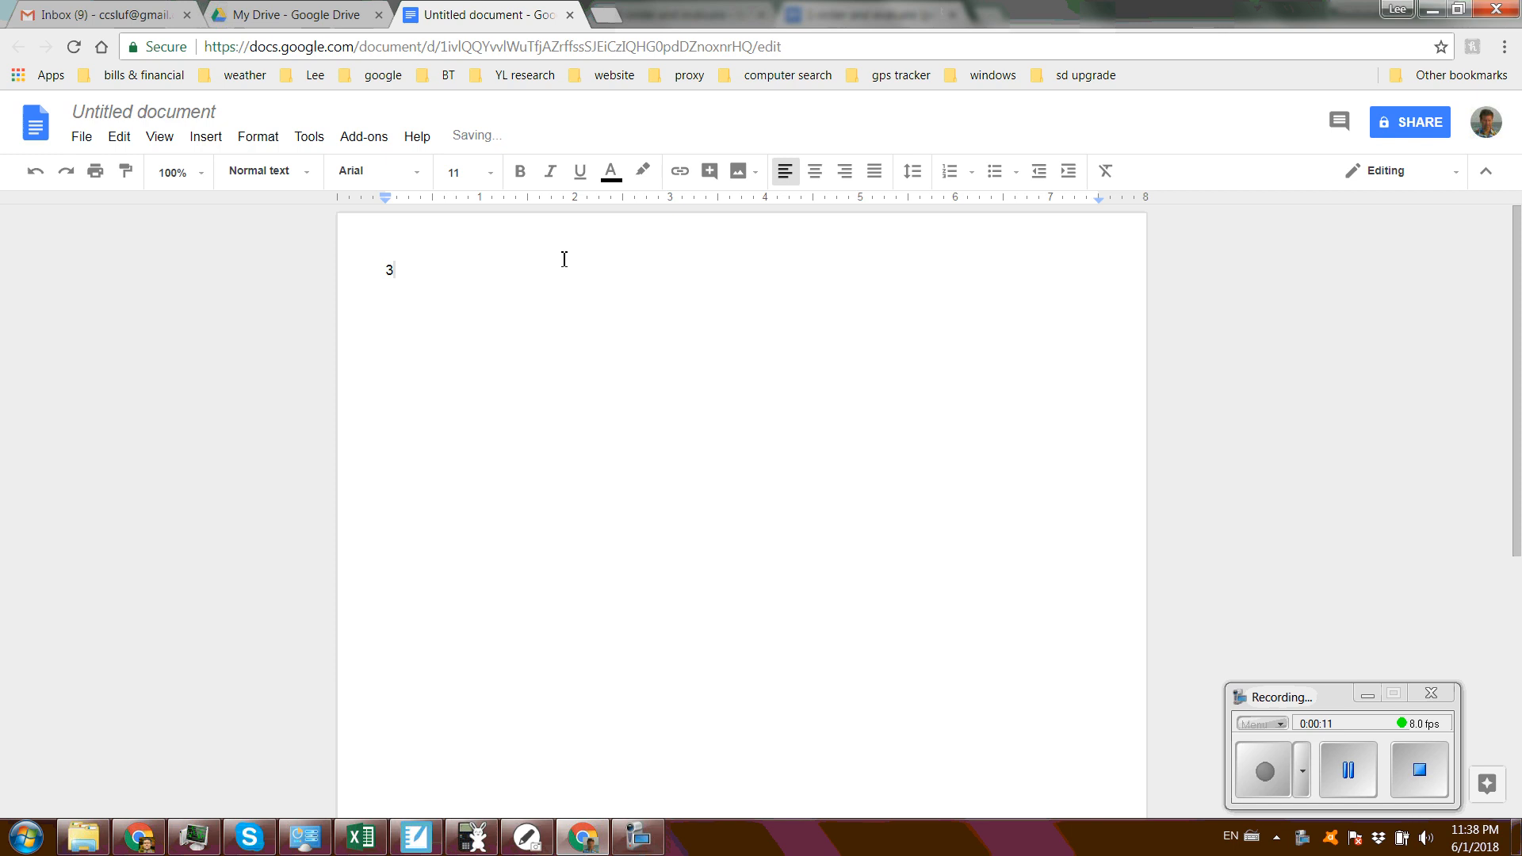
{"action": "type", "text": "13/2"}
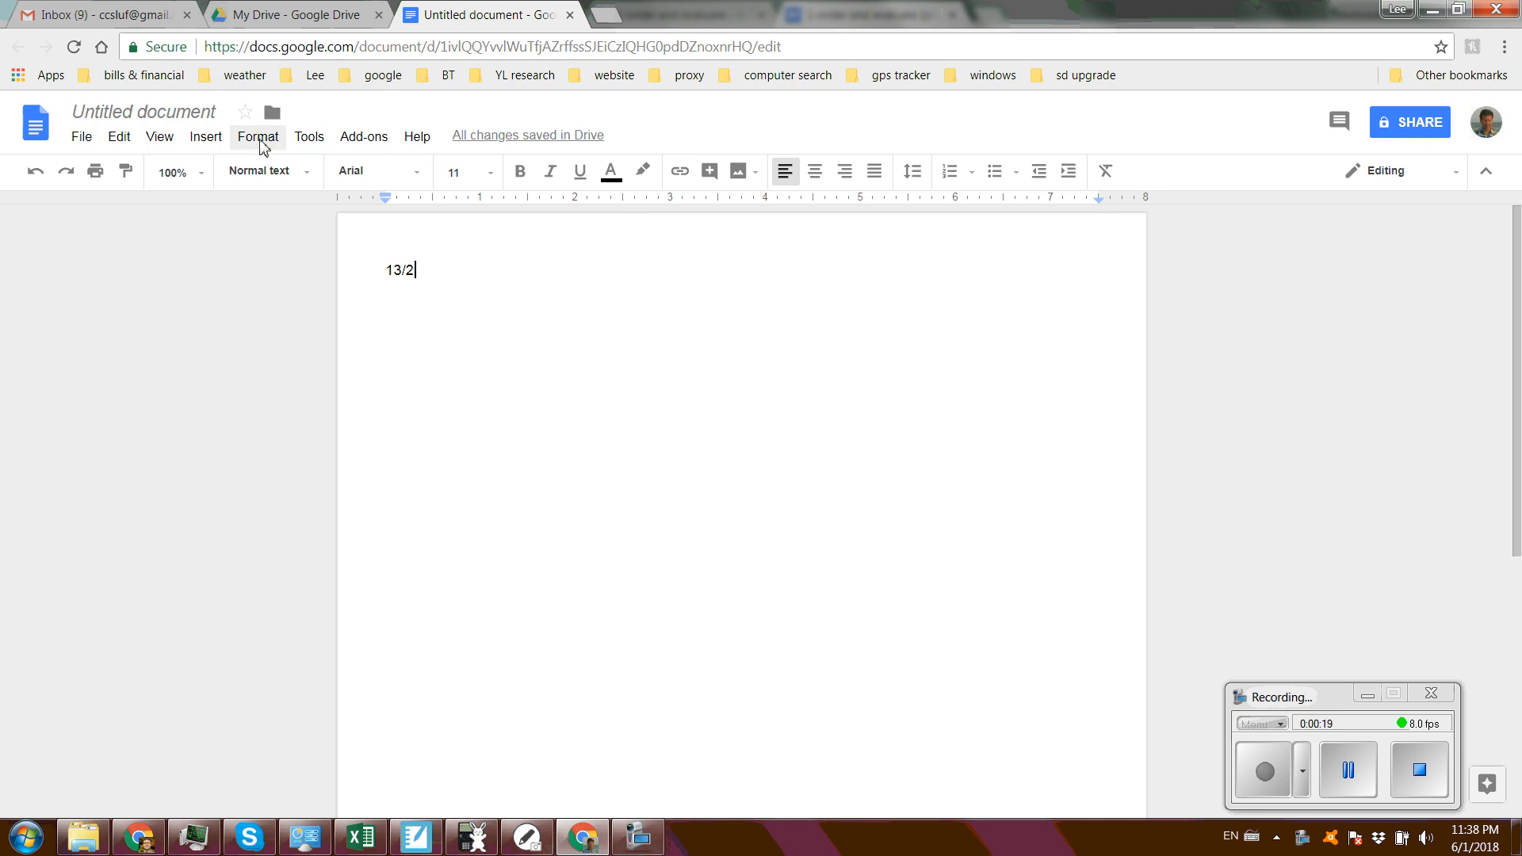
{"action": "left_click", "coordinate": [207, 136]}
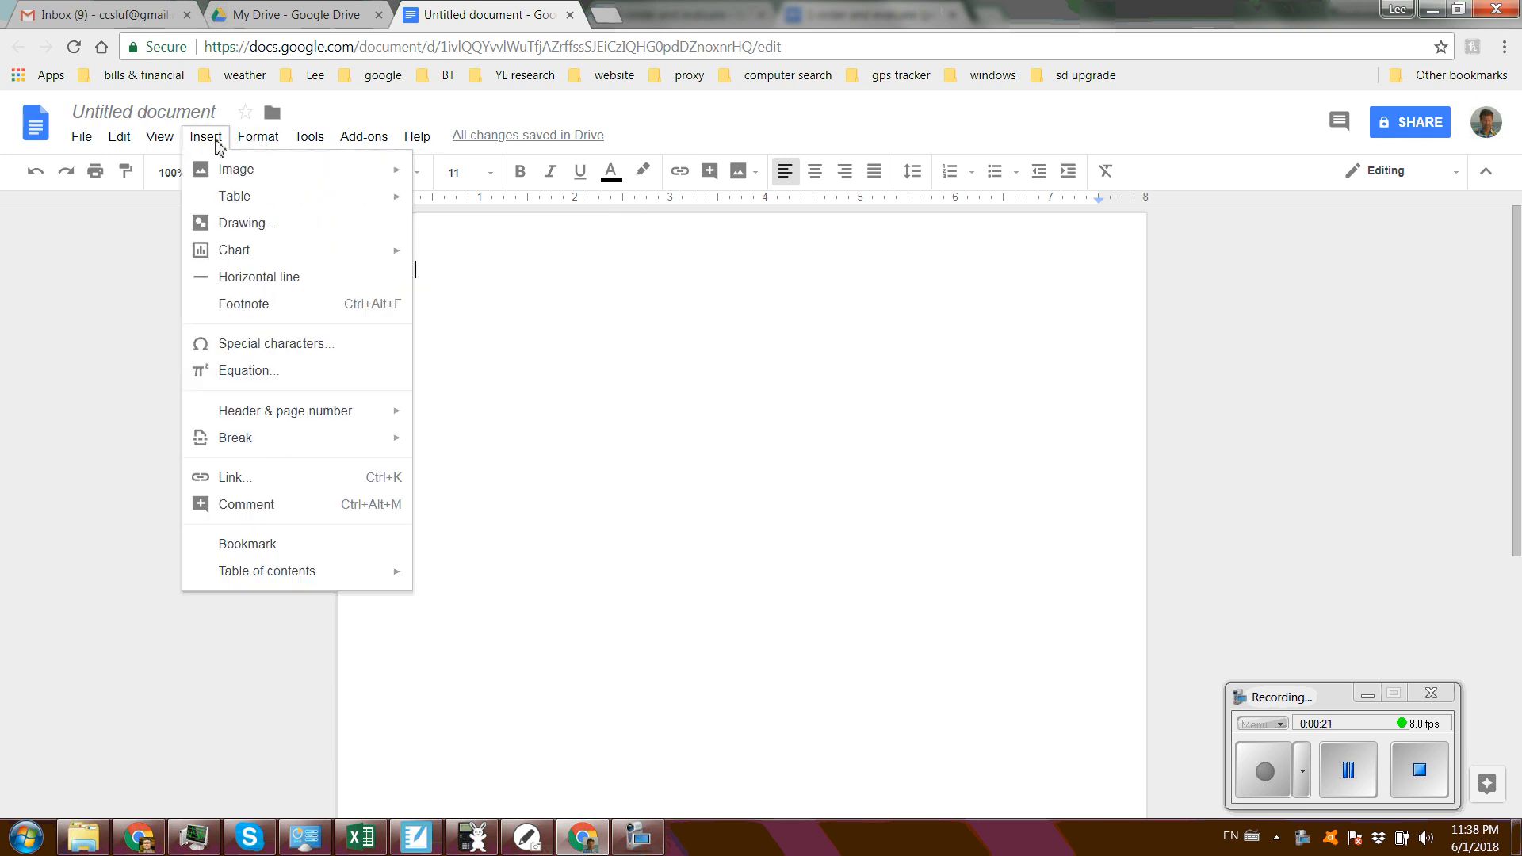
{"action": "mouse_move", "coordinate": [198, 146]}
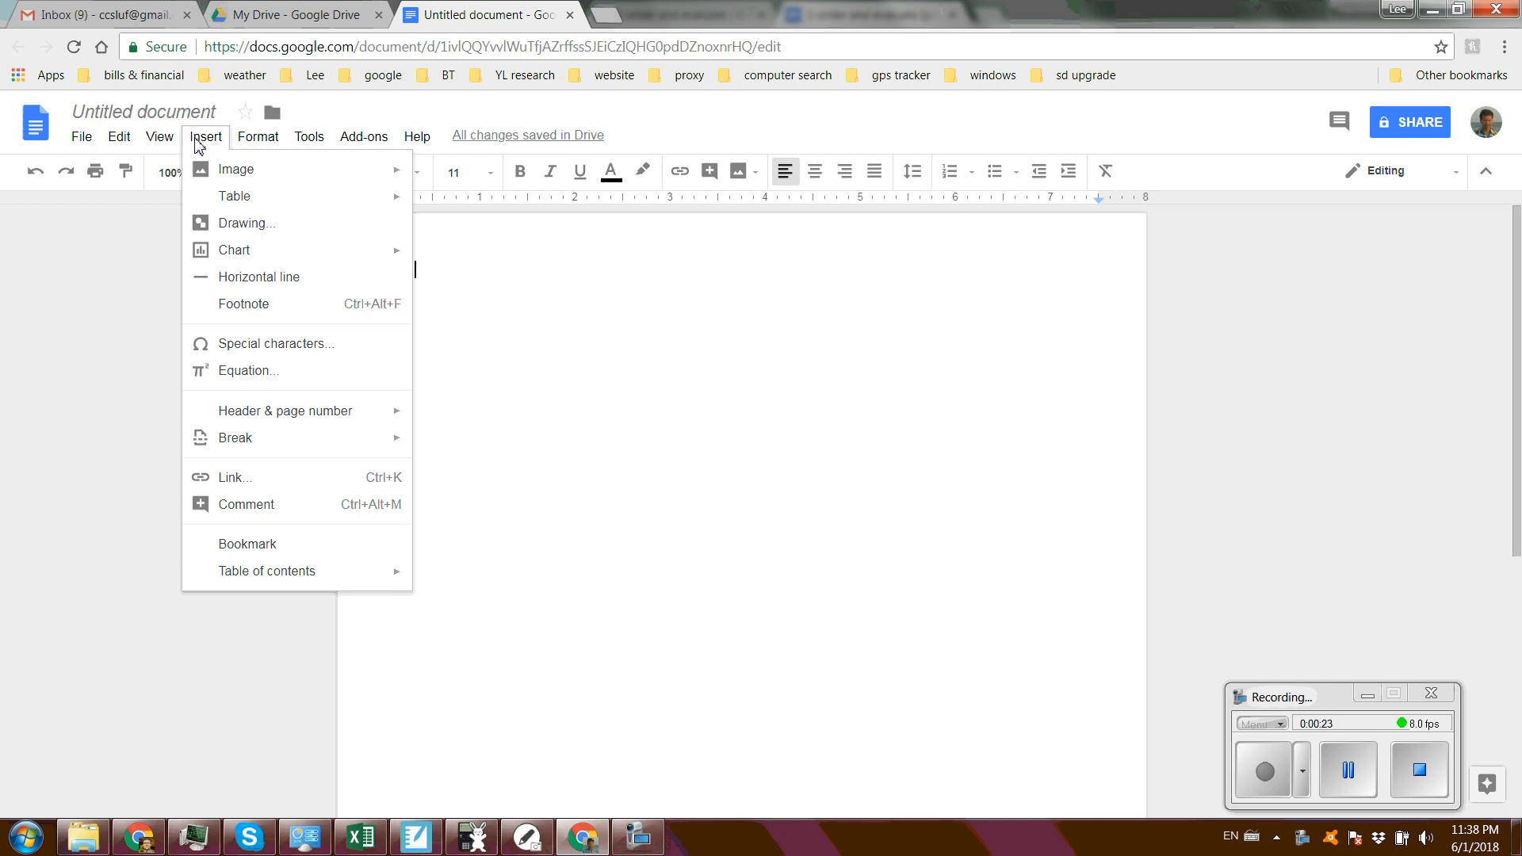
{"action": "left_click", "coordinate": [257, 136]}
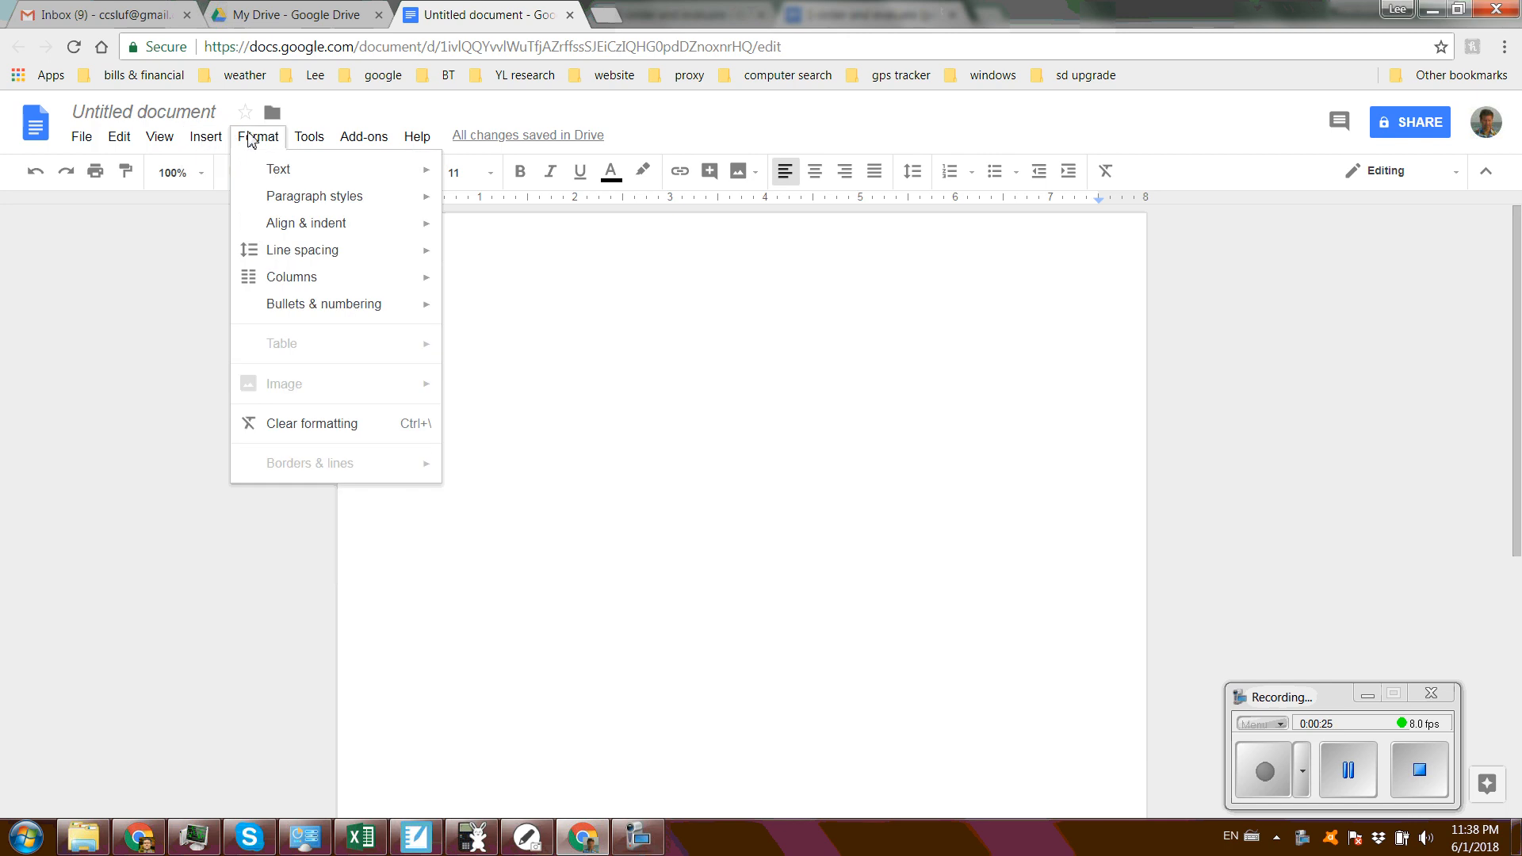
{"action": "mouse_move", "coordinate": [305, 304]}
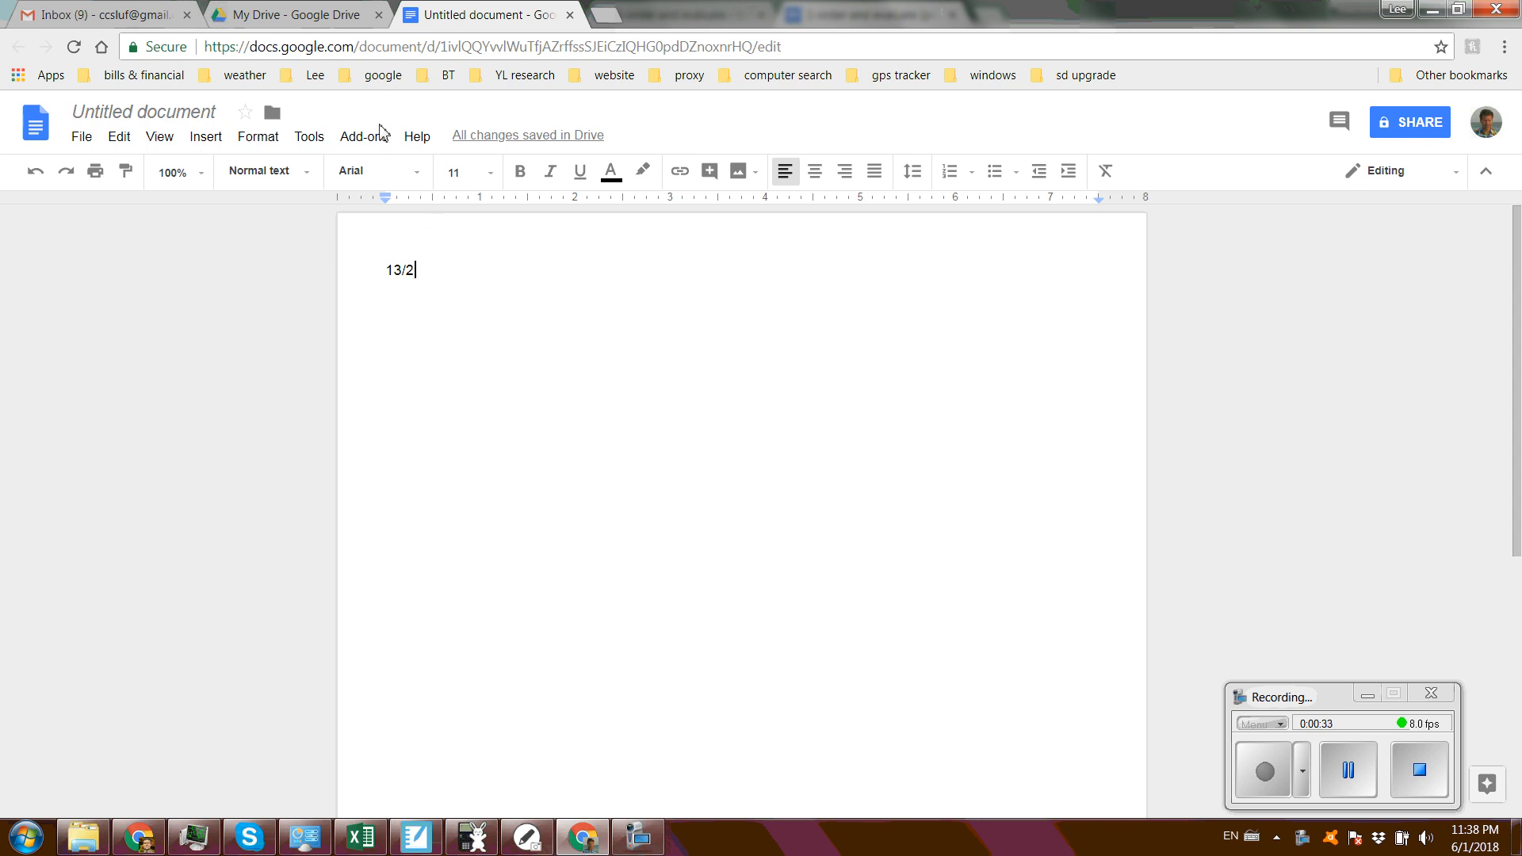
{"action": "mouse_move", "coordinate": [504, 287]}
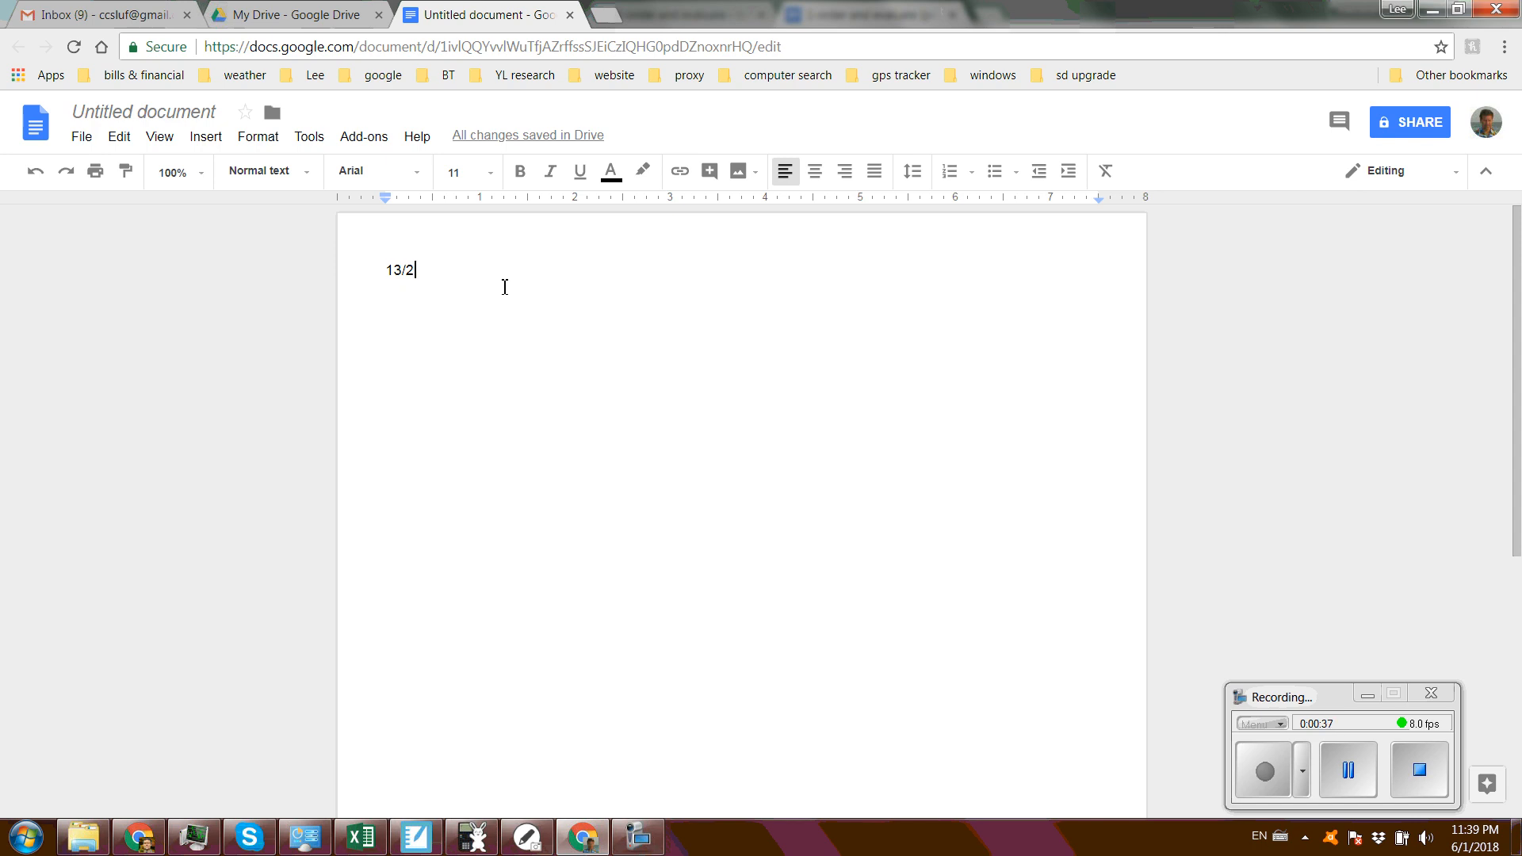
{"action": "mouse_move", "coordinate": [469, 276]}
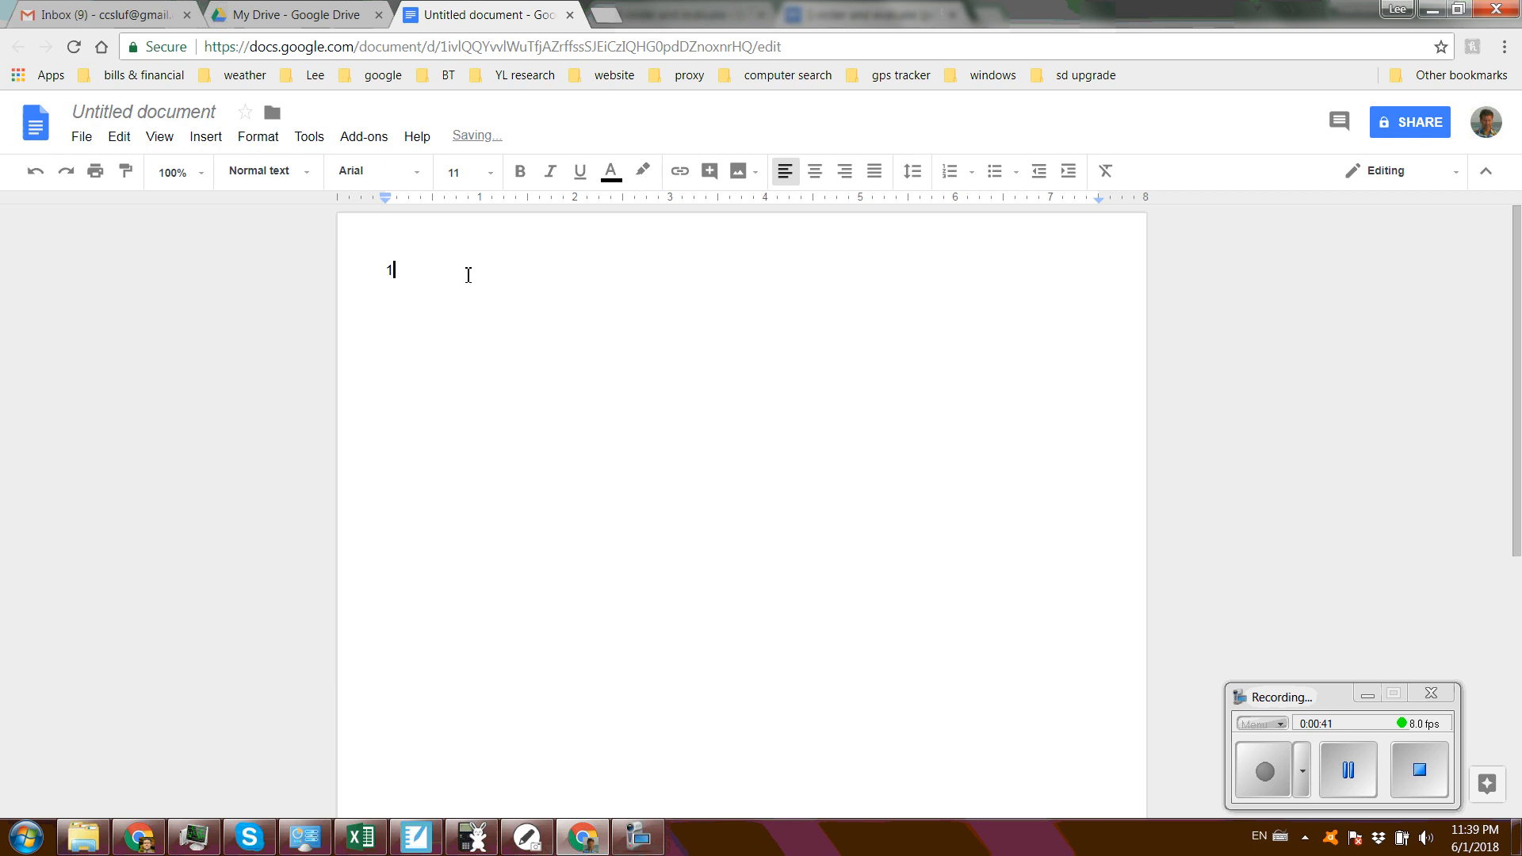
Erase the remaining plain-text fraction and bring up the Add-ons menu
{"action": "key", "text": "Backspace"}
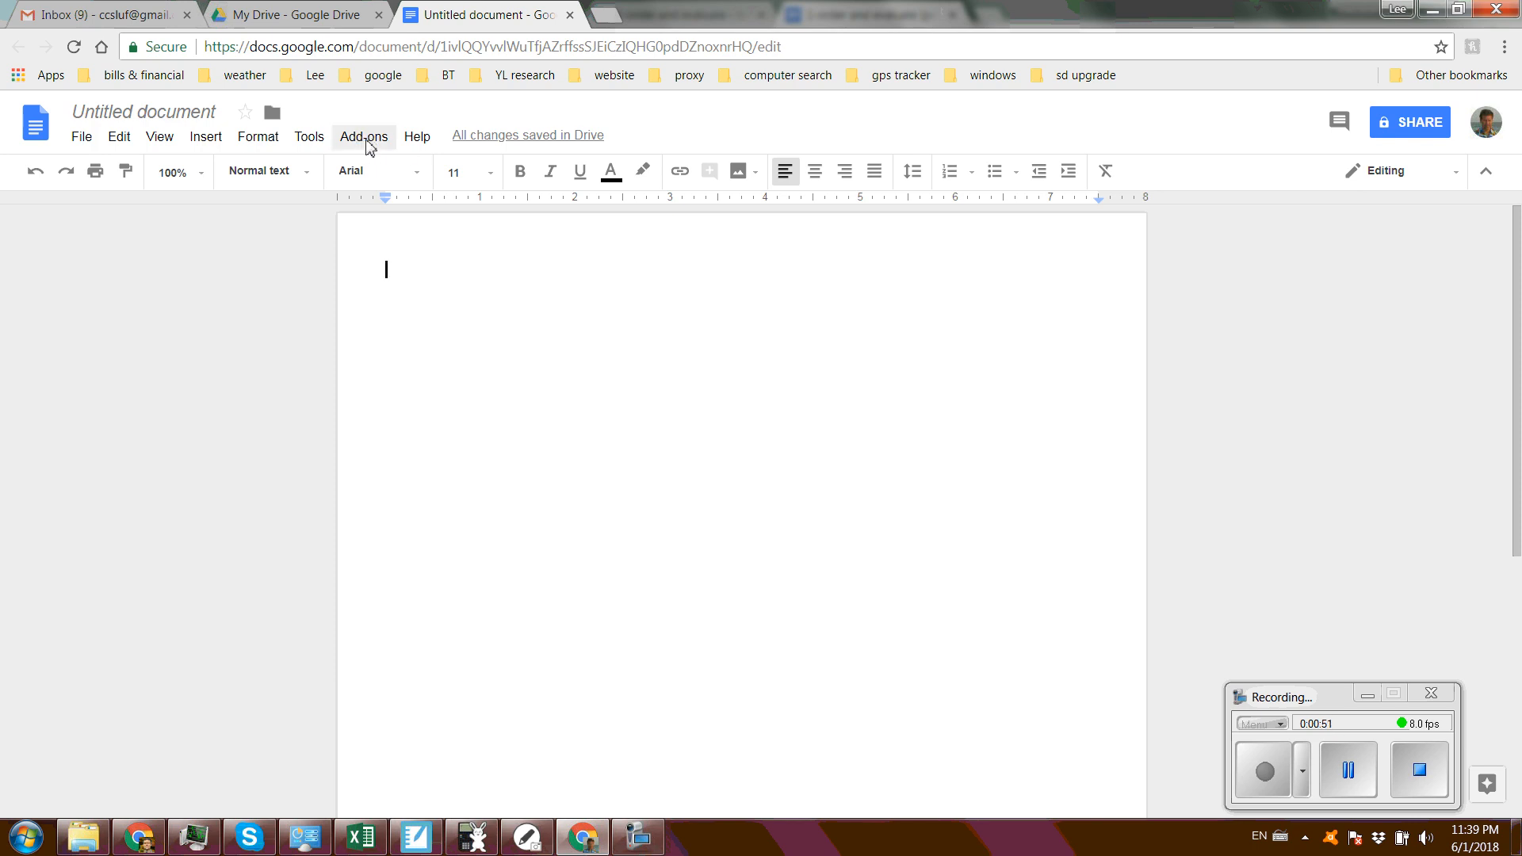
{"action": "left_click", "coordinate": [363, 136]}
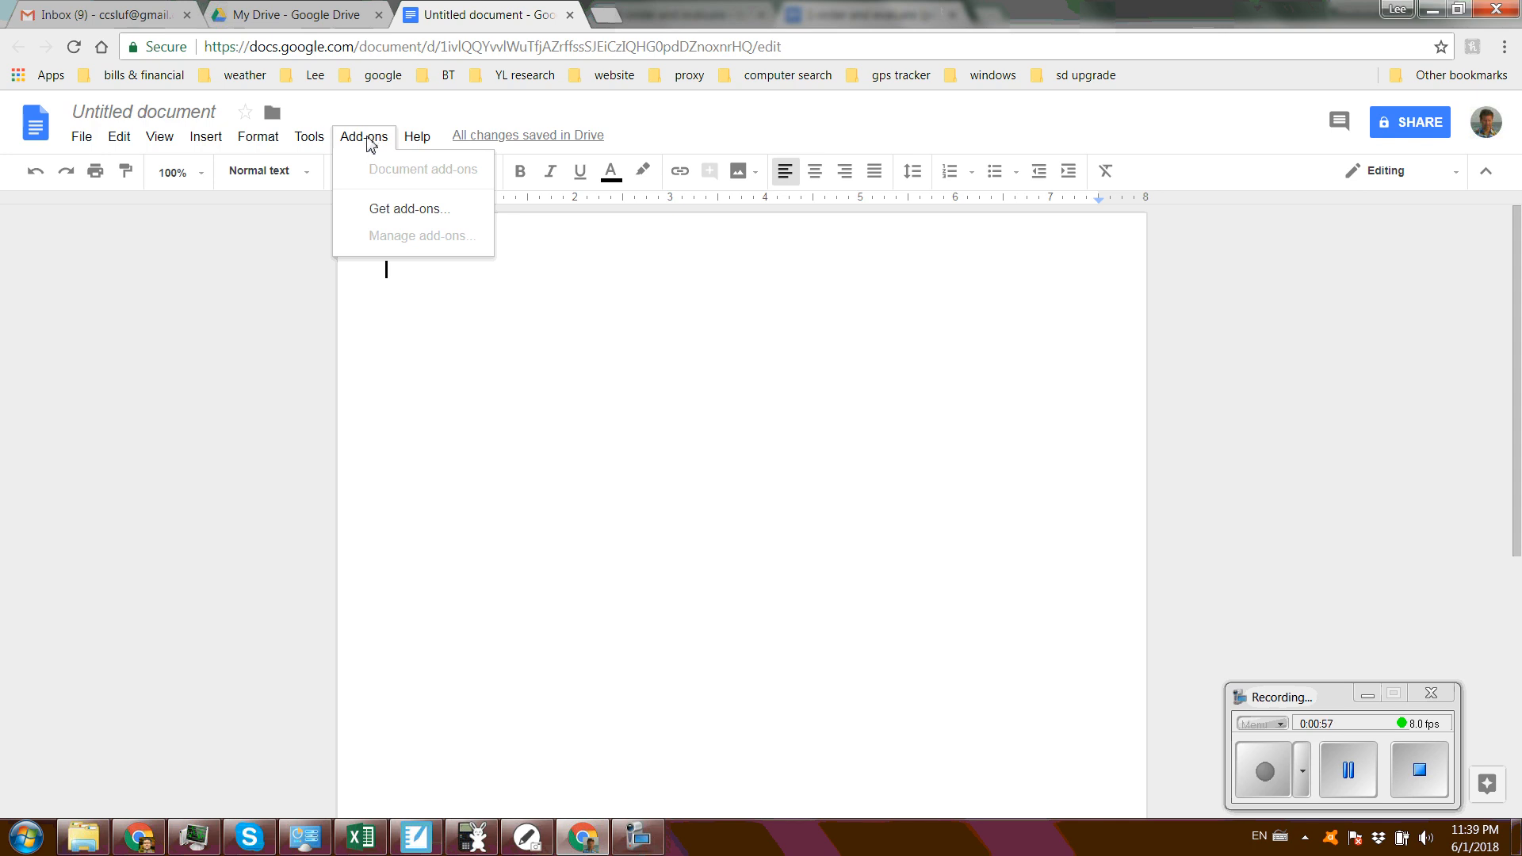
Find MathType in the add-ons store and begin installing it
{"action": "left_click", "coordinate": [409, 210]}
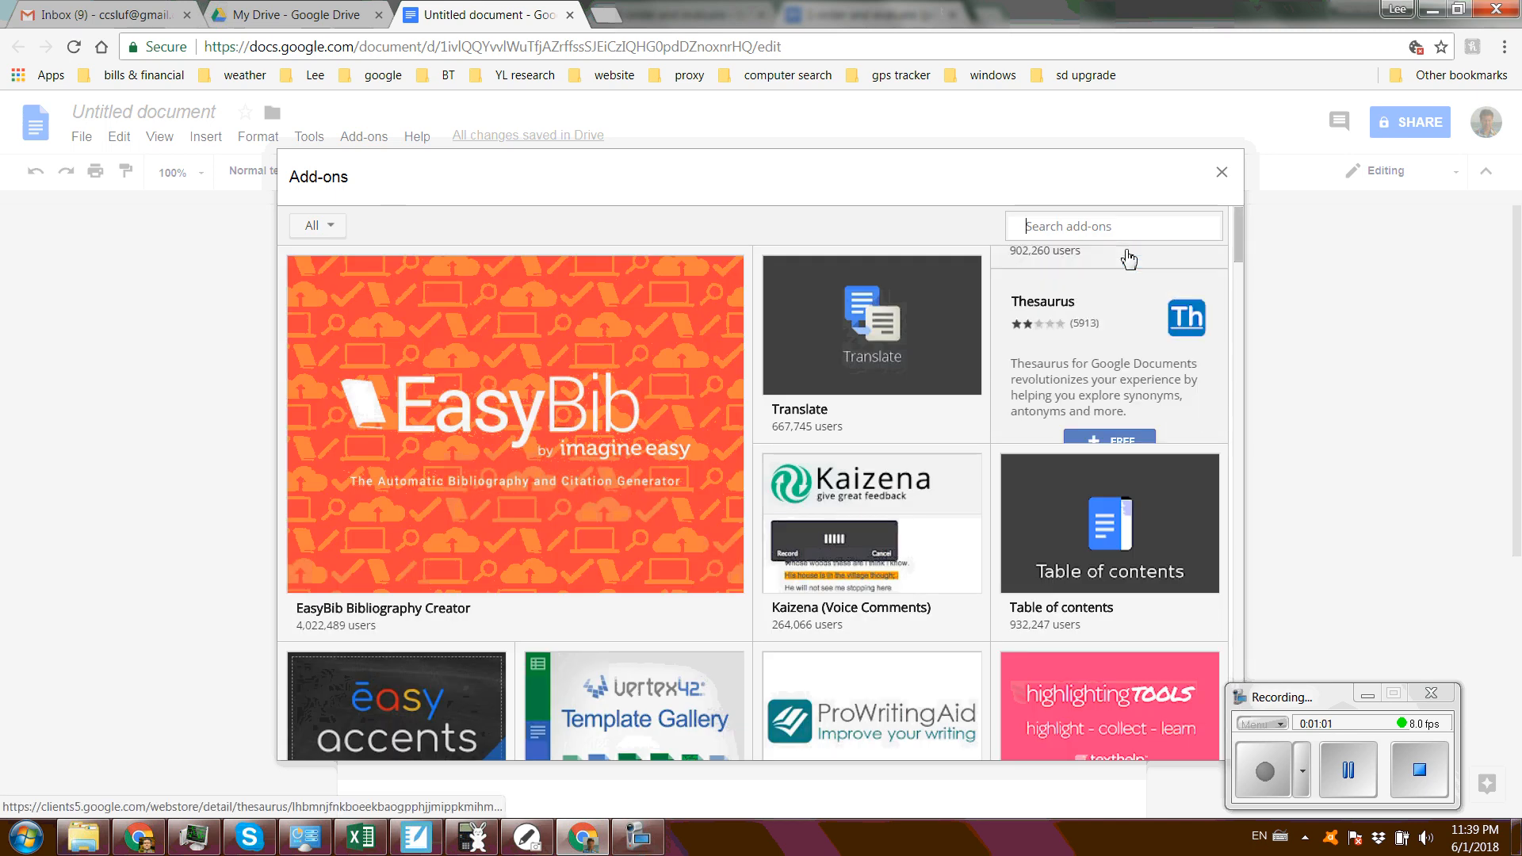
{"action": "type", "text": "math type"}
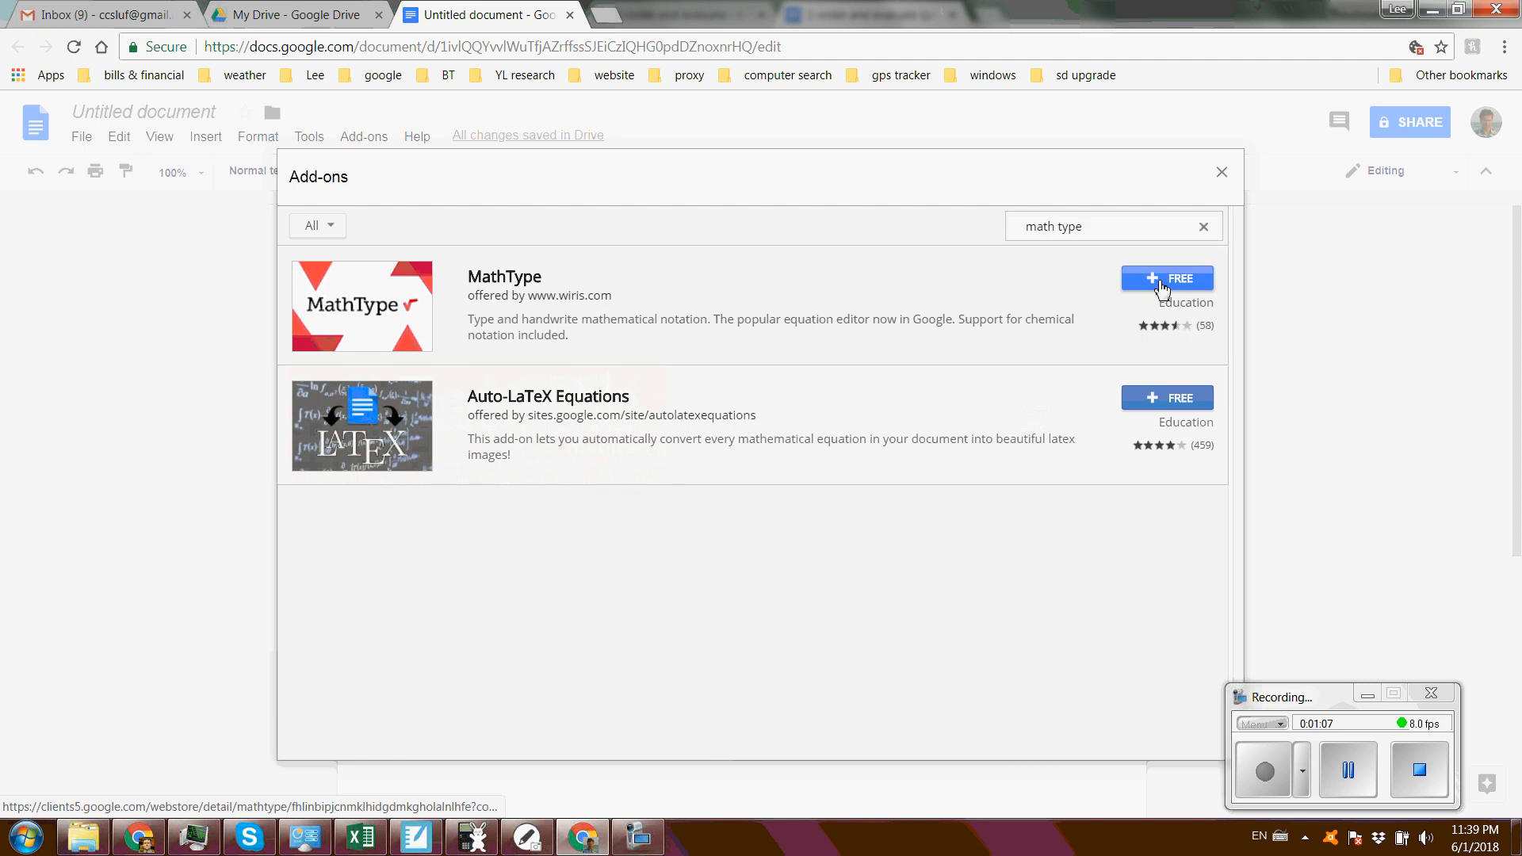
{"action": "left_click", "coordinate": [1167, 278]}
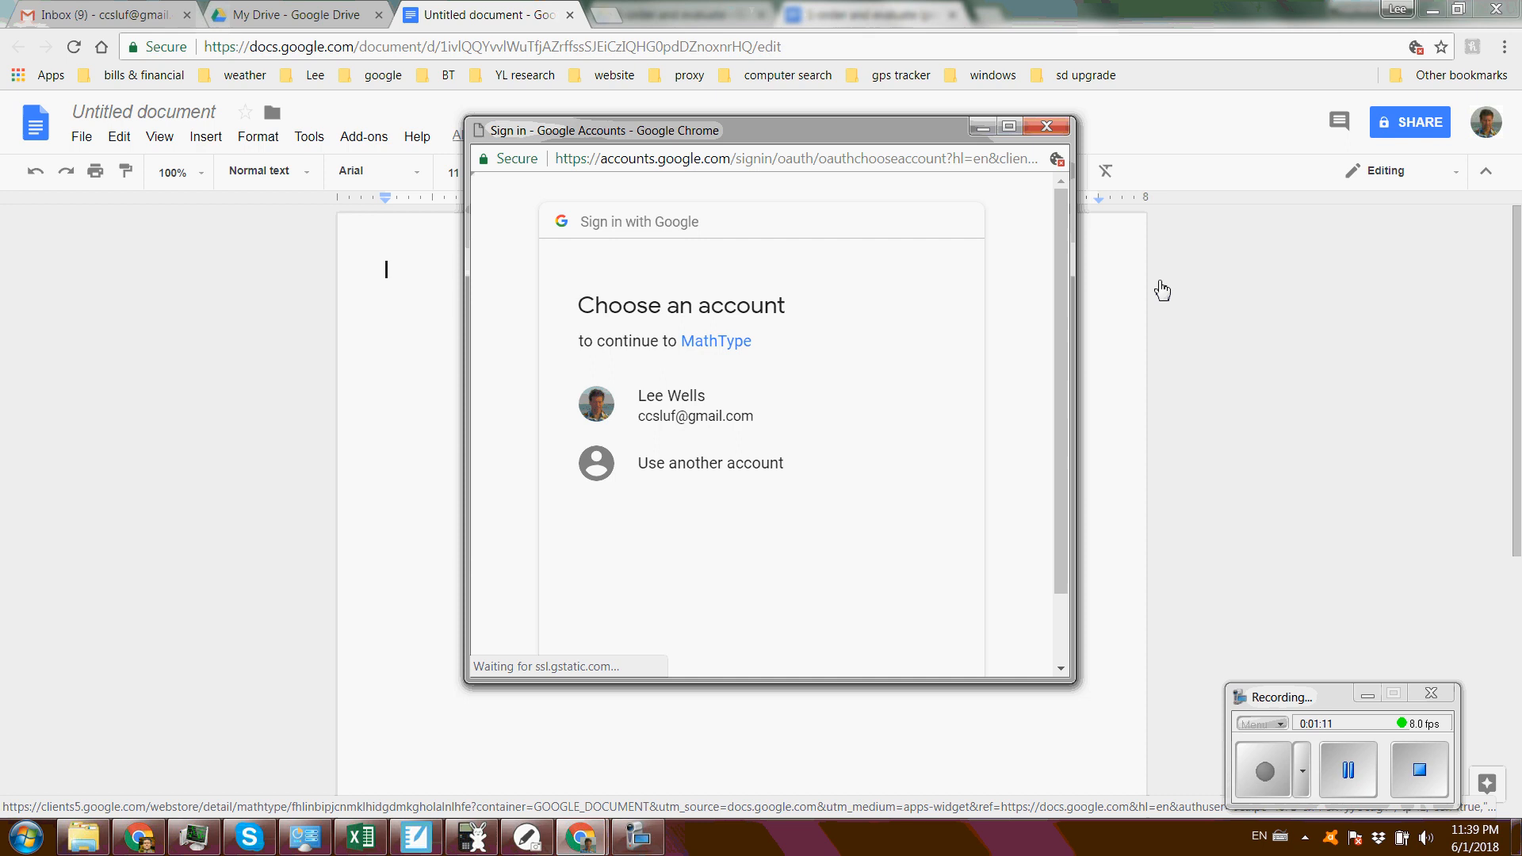
Continue with the signed-in Google account and allow MathType's requested access
{"action": "left_click", "coordinate": [671, 404]}
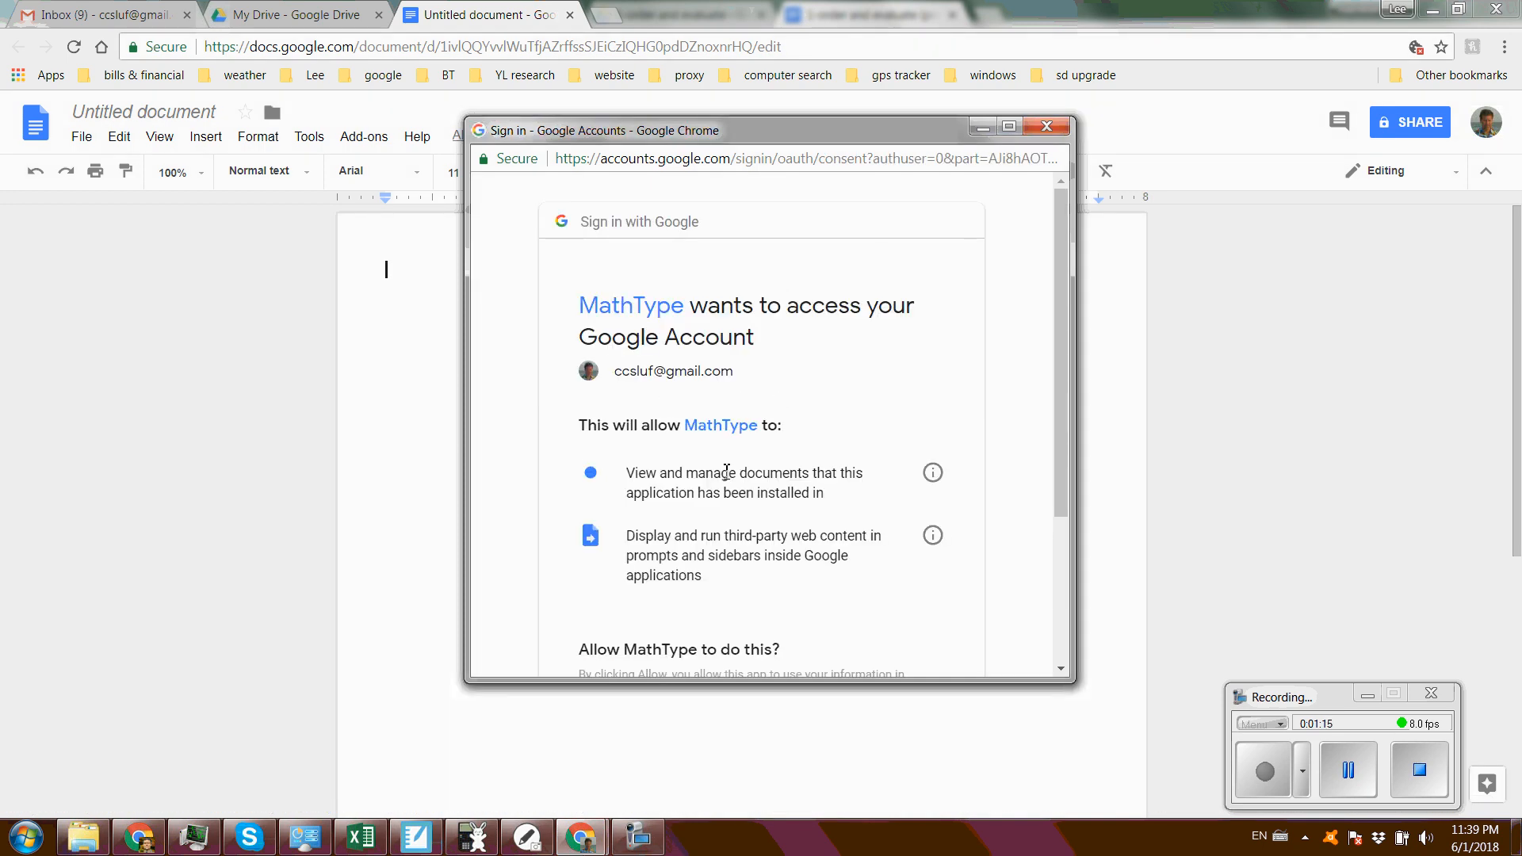
{"action": "scroll", "scroll_direction": "down", "scroll_amount": 3}
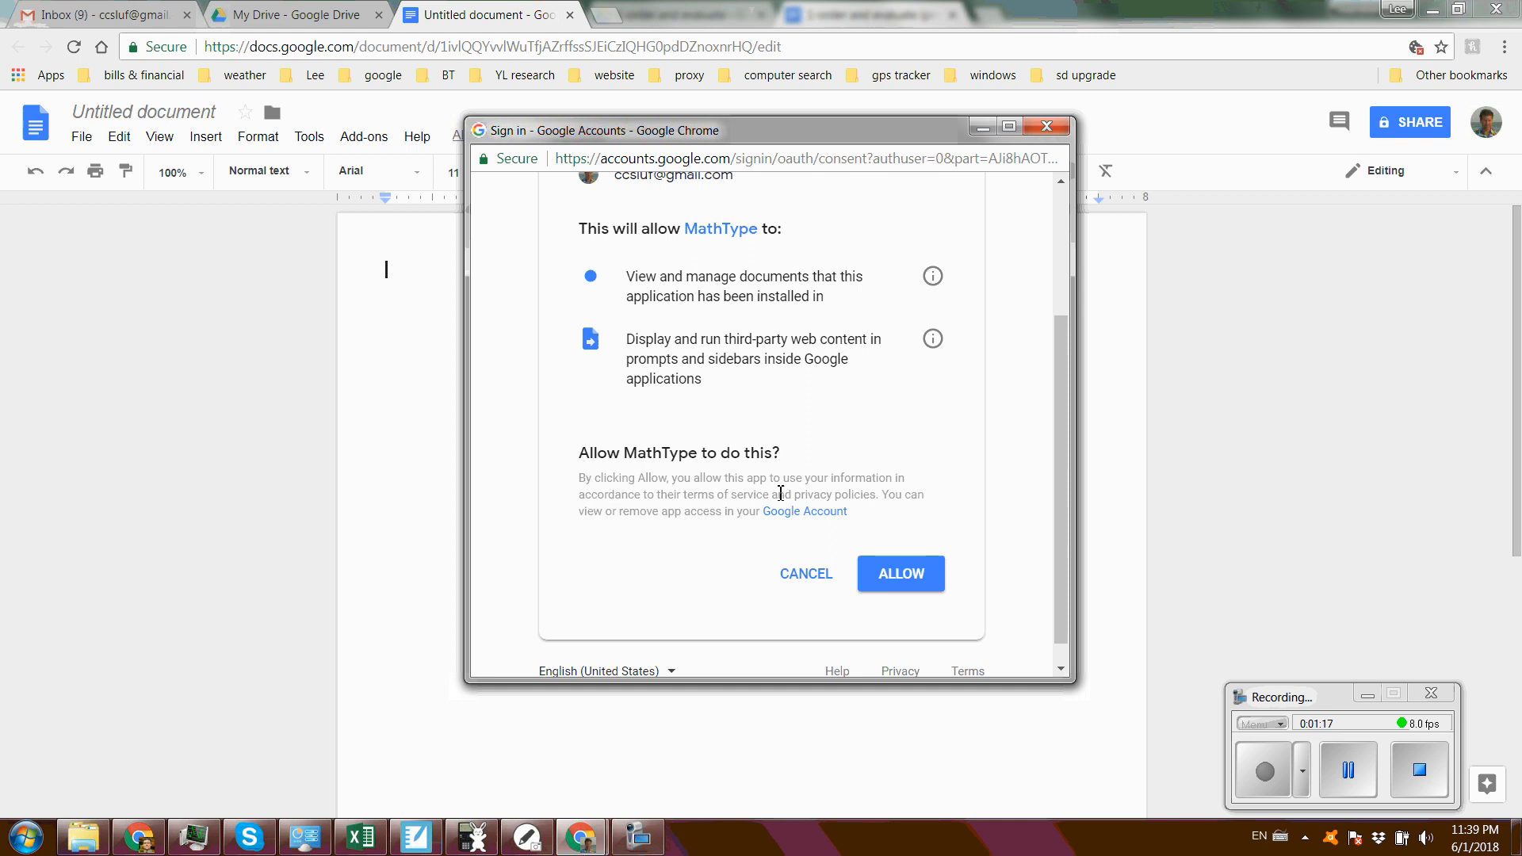
{"action": "left_click", "coordinate": [901, 574]}
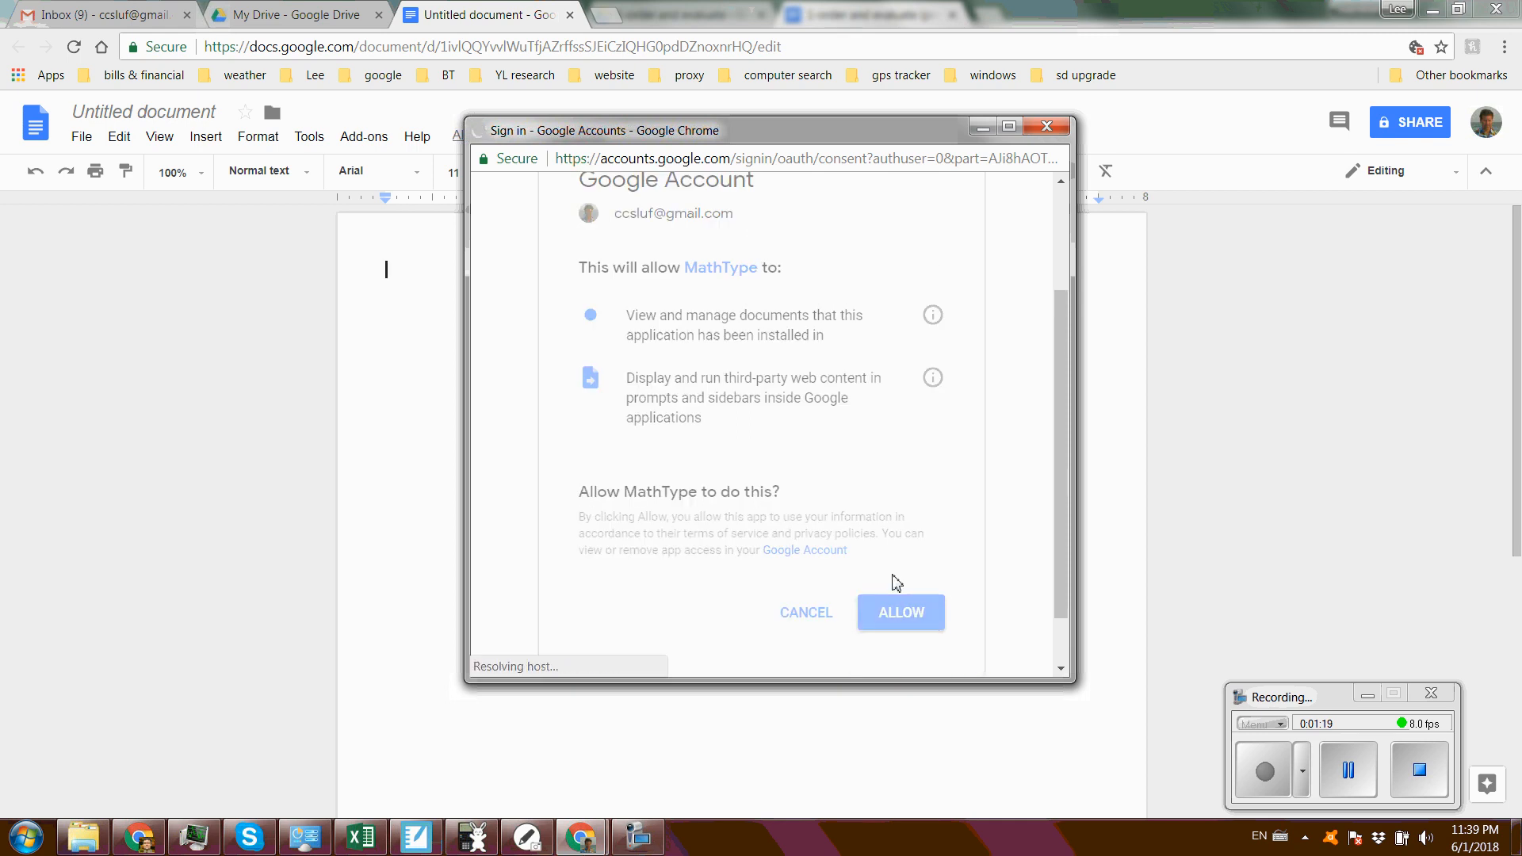
{"action": "left_click", "coordinate": [901, 612]}
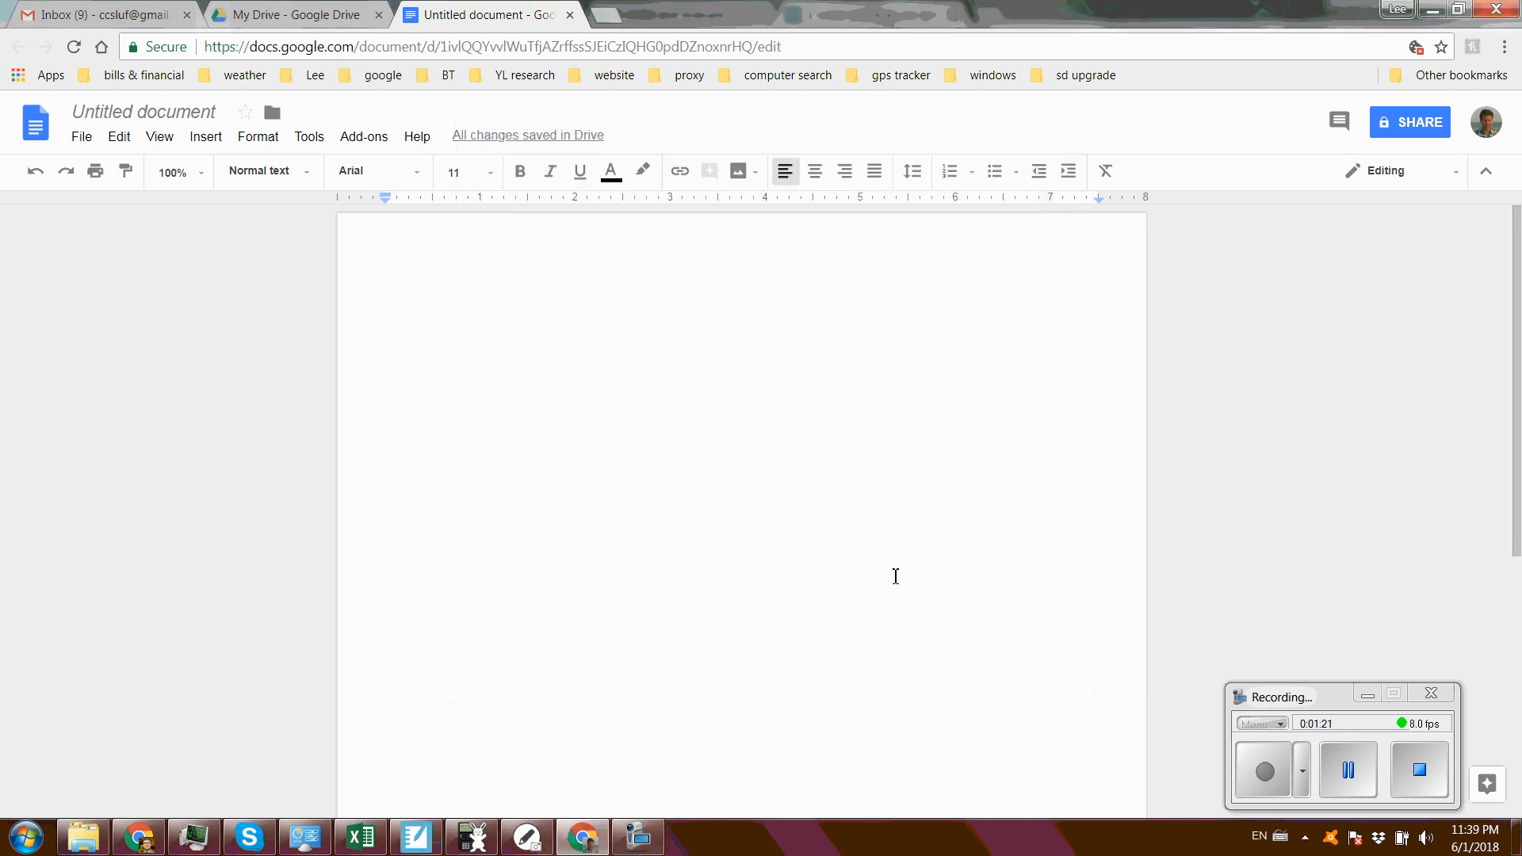
Dismiss the MathType welcome tip and show the MathType add-on options
{"action": "left_click", "coordinate": [363, 137]}
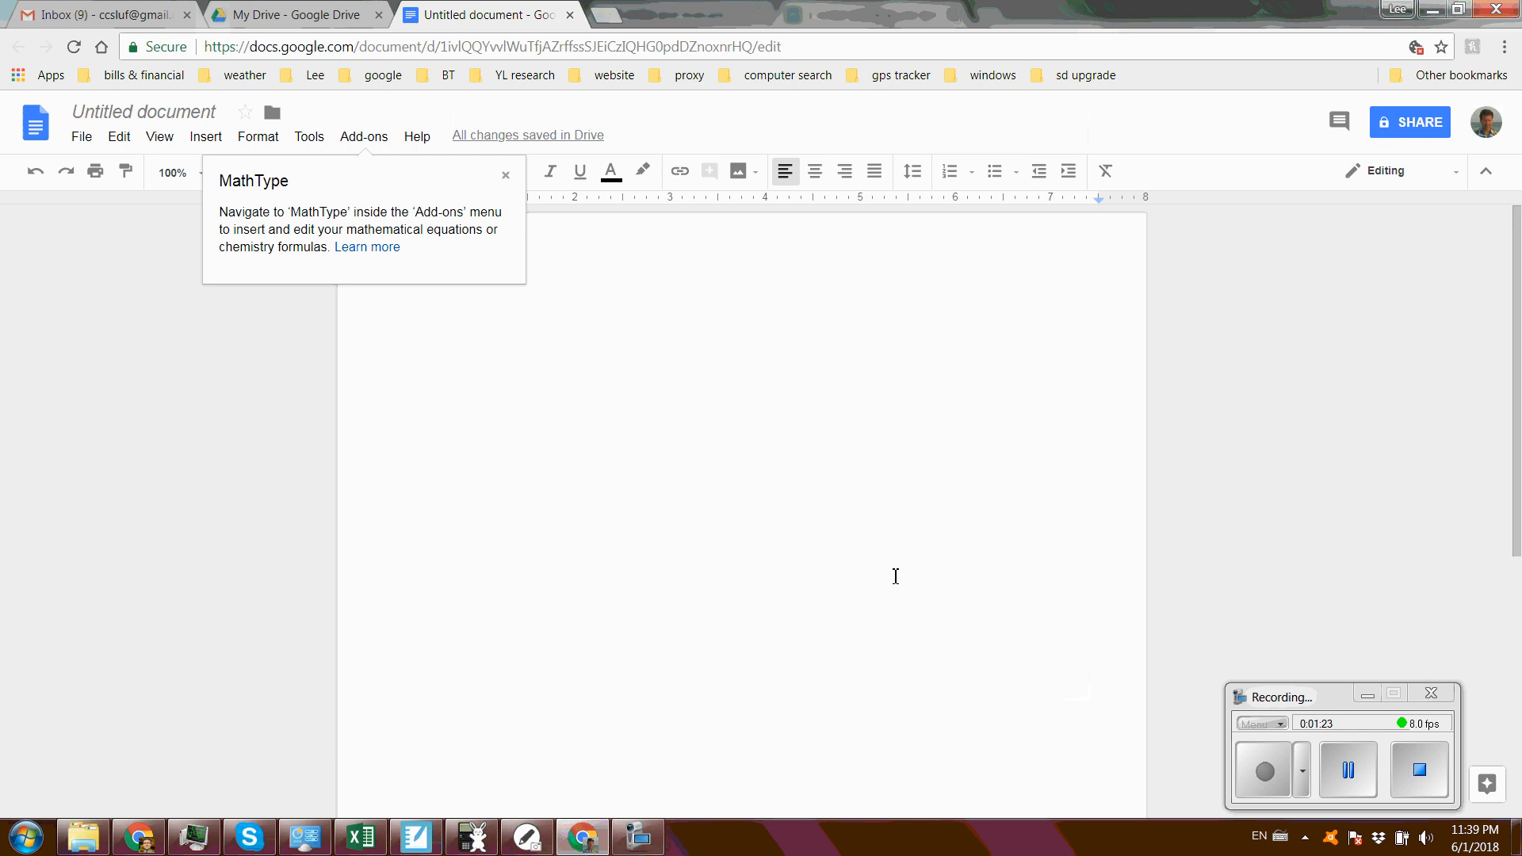
{"action": "mouse_move", "coordinate": [577, 403]}
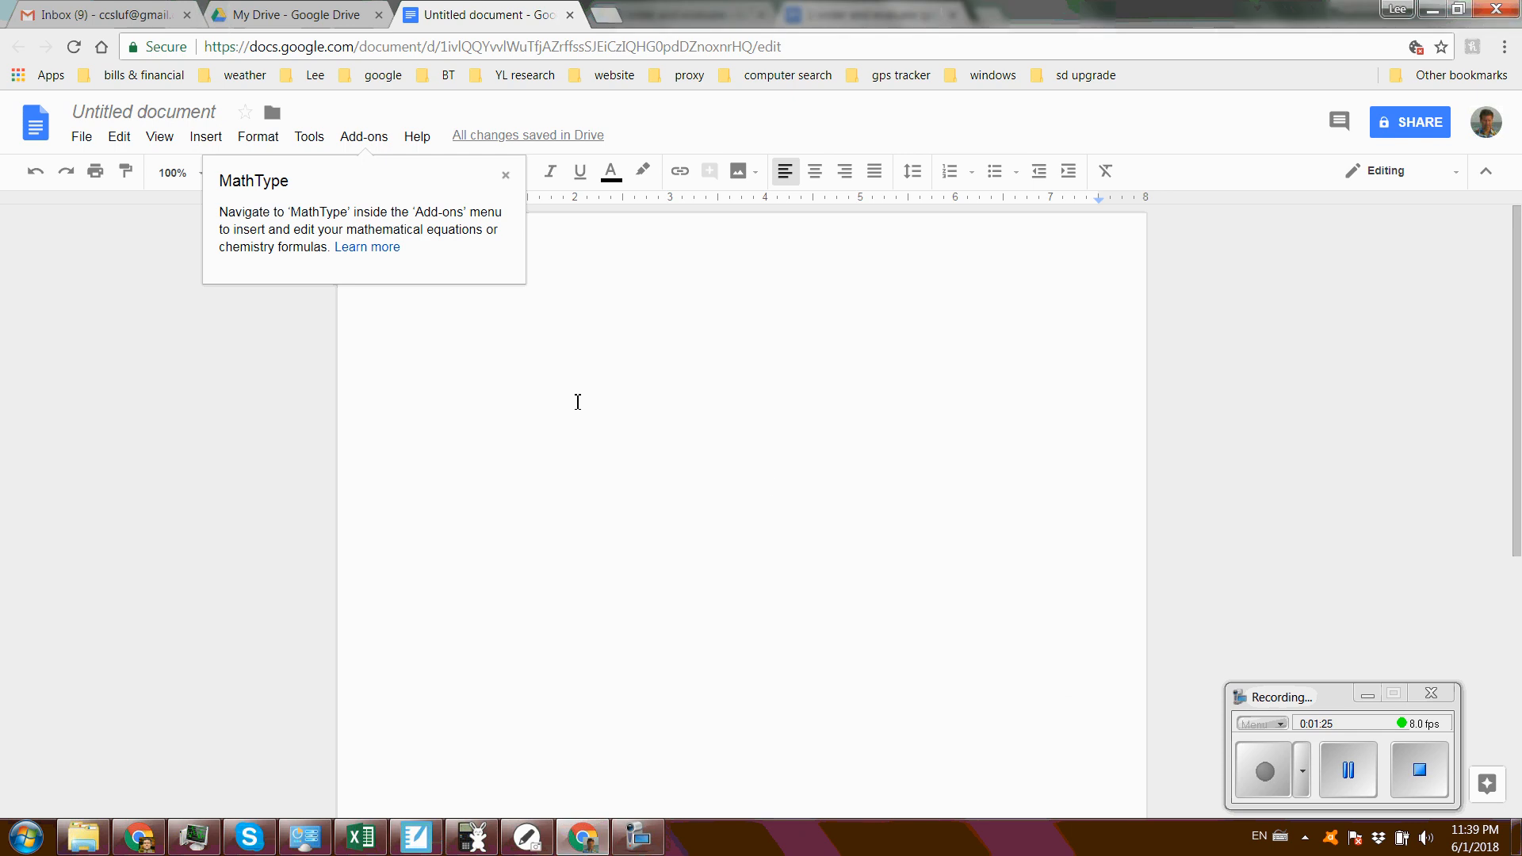
{"action": "left_click", "coordinate": [505, 174]}
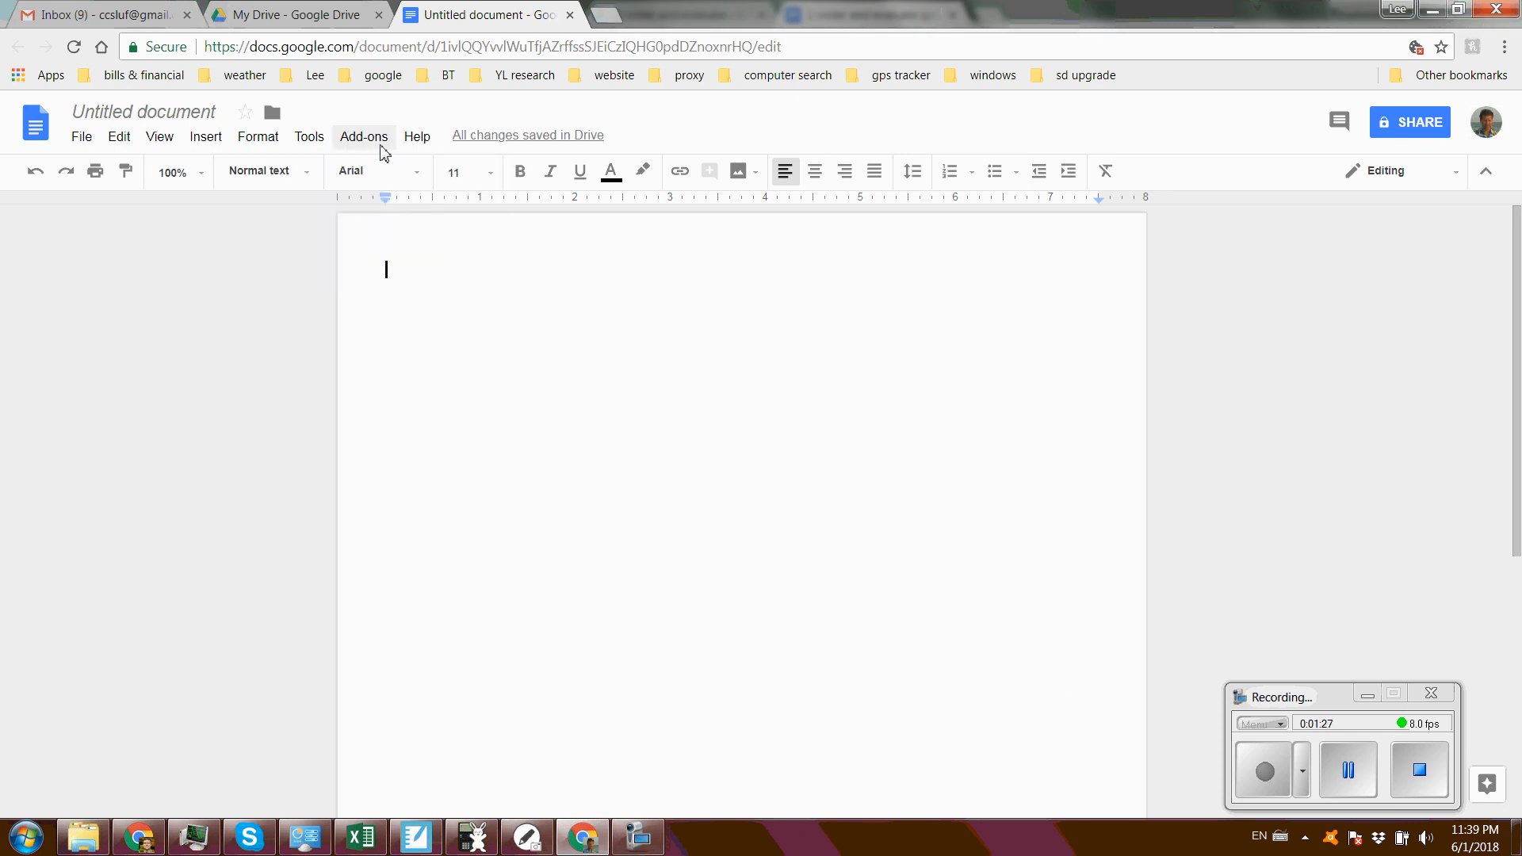
{"action": "left_click", "coordinate": [363, 136]}
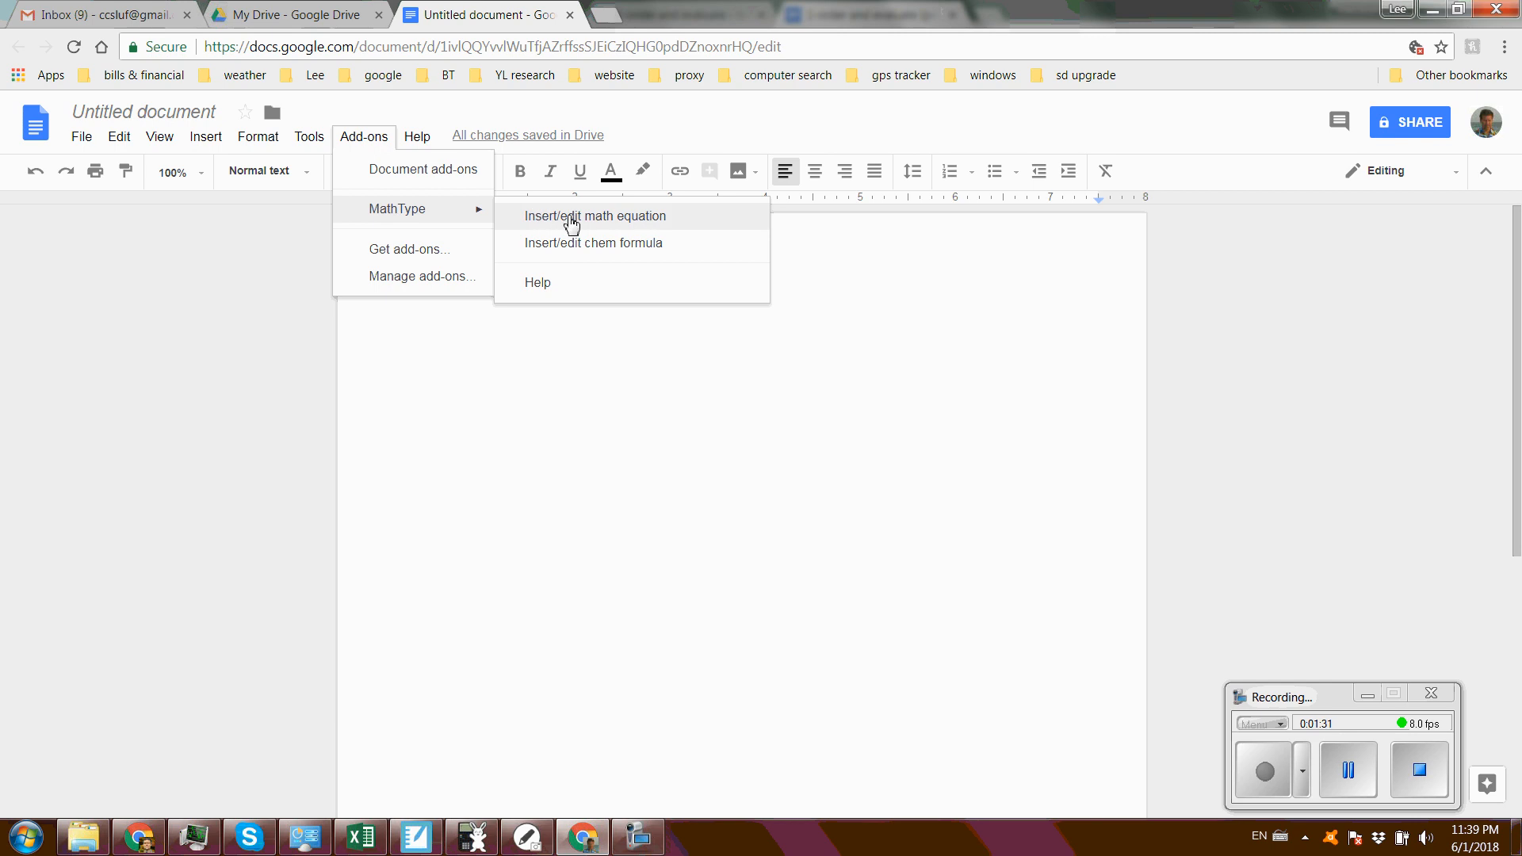
Build a stacked fraction 13 over 2 in MathType and insert it into the document
{"action": "left_click", "coordinate": [596, 216]}
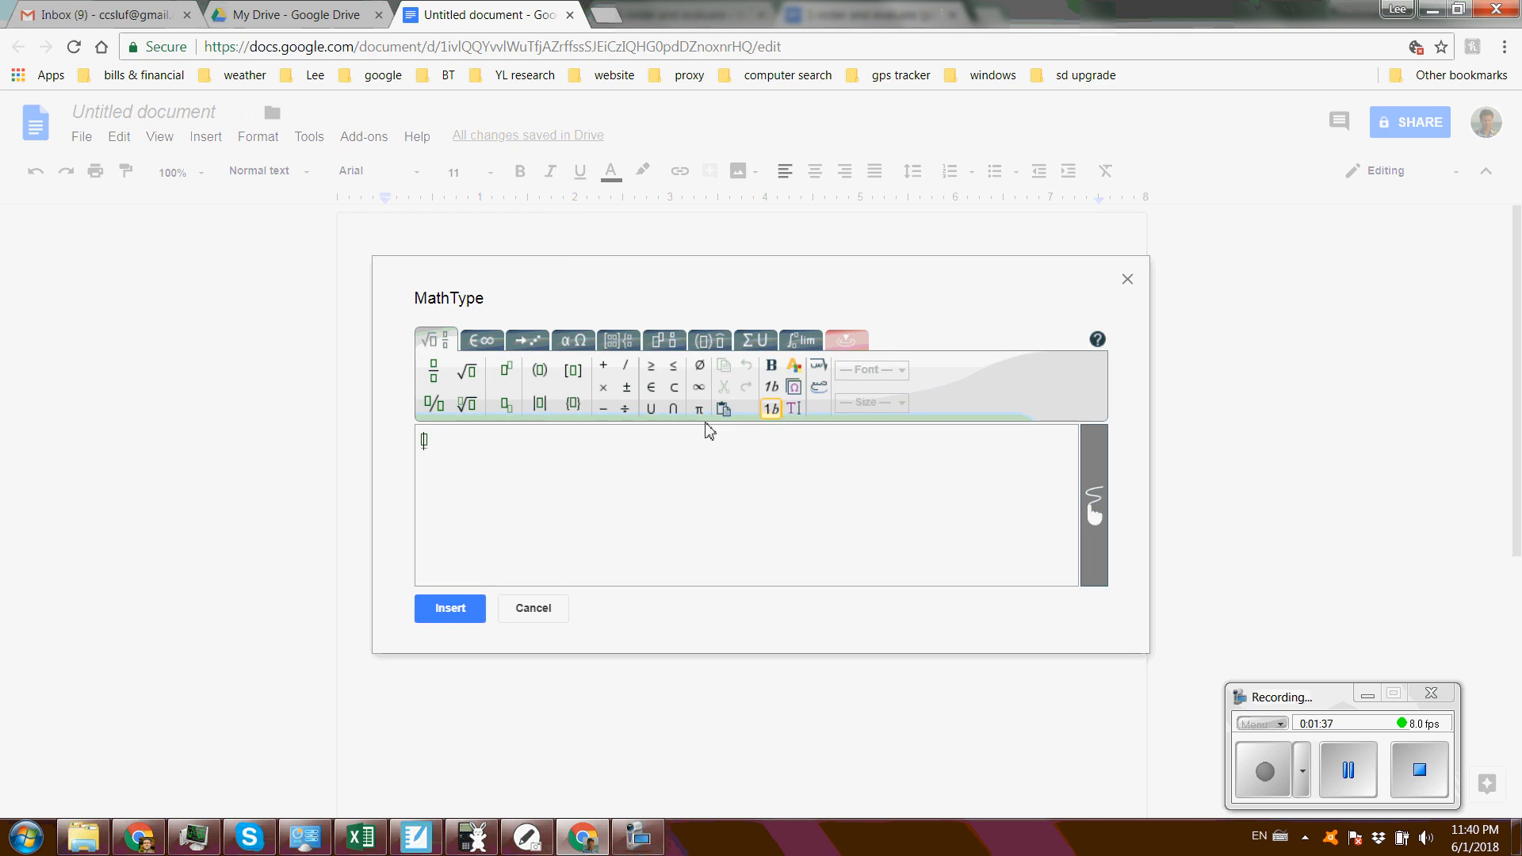
{"action": "mouse_move", "coordinate": [433, 371]}
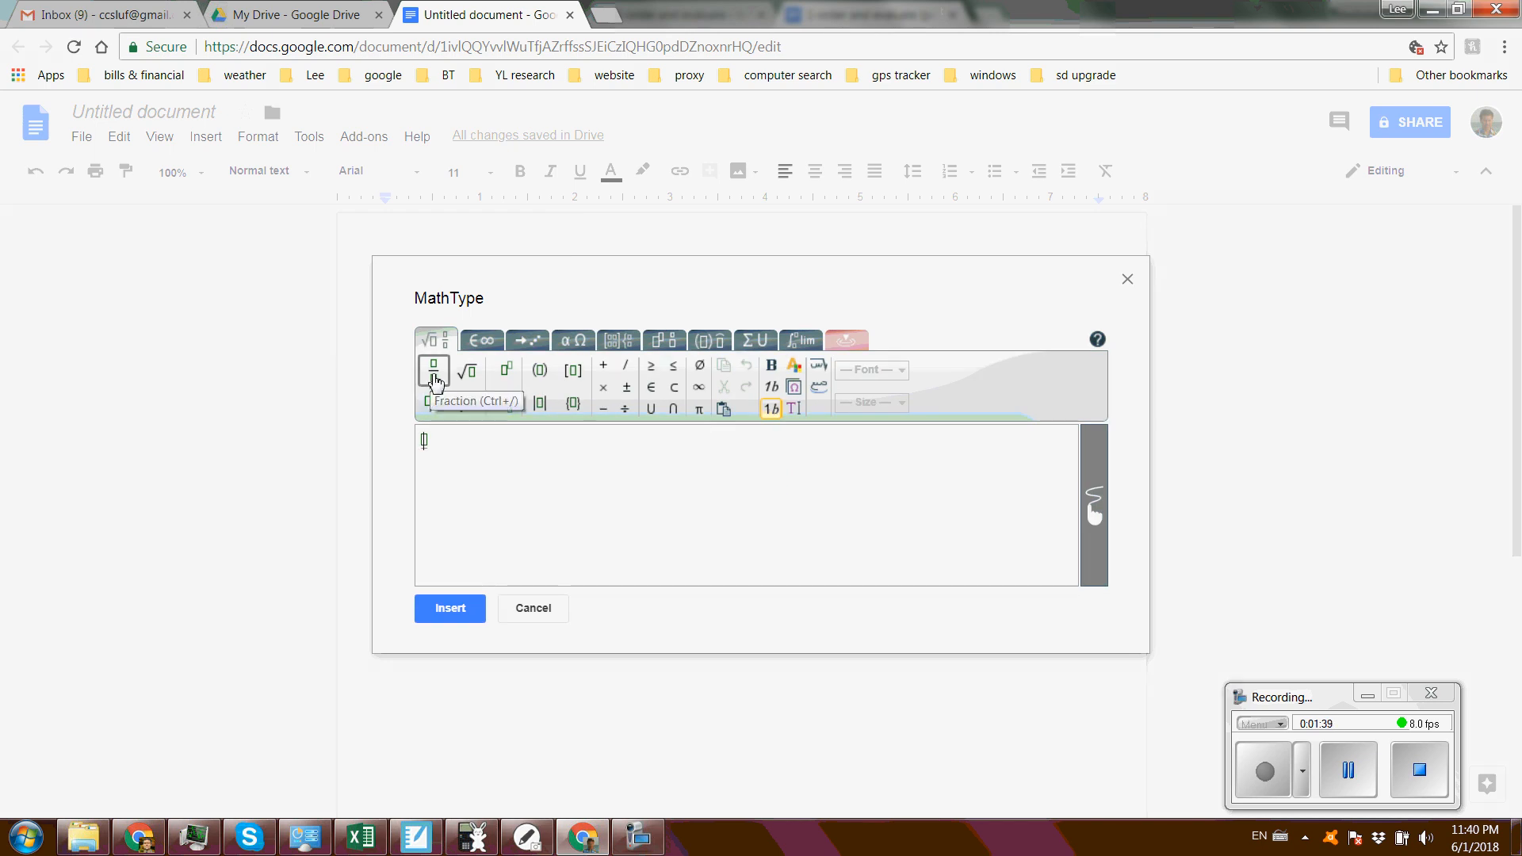
{"action": "left_click", "coordinate": [433, 372]}
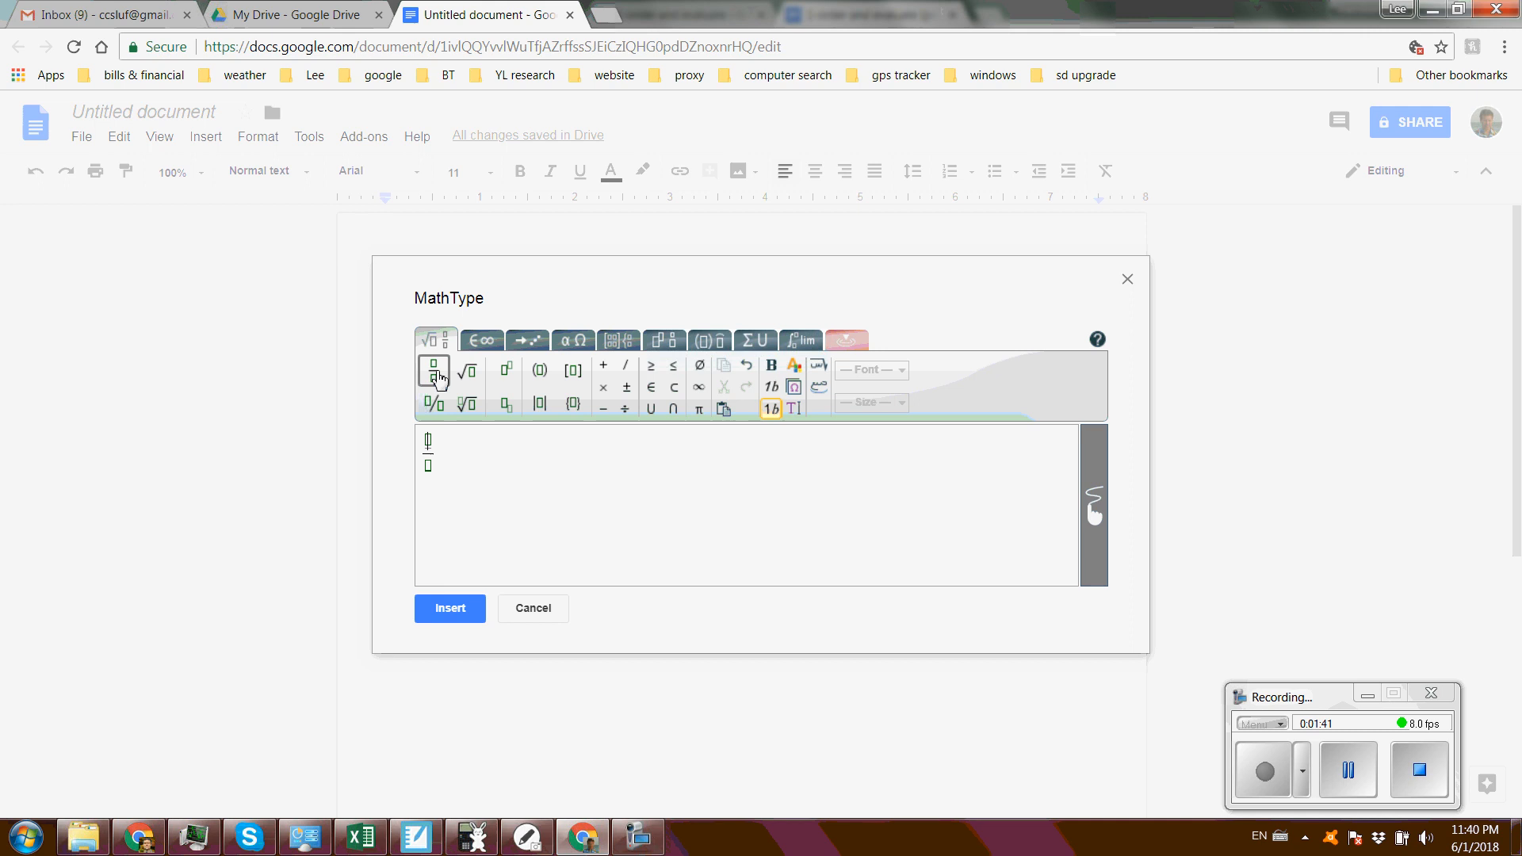
{"action": "type", "text": "13"}
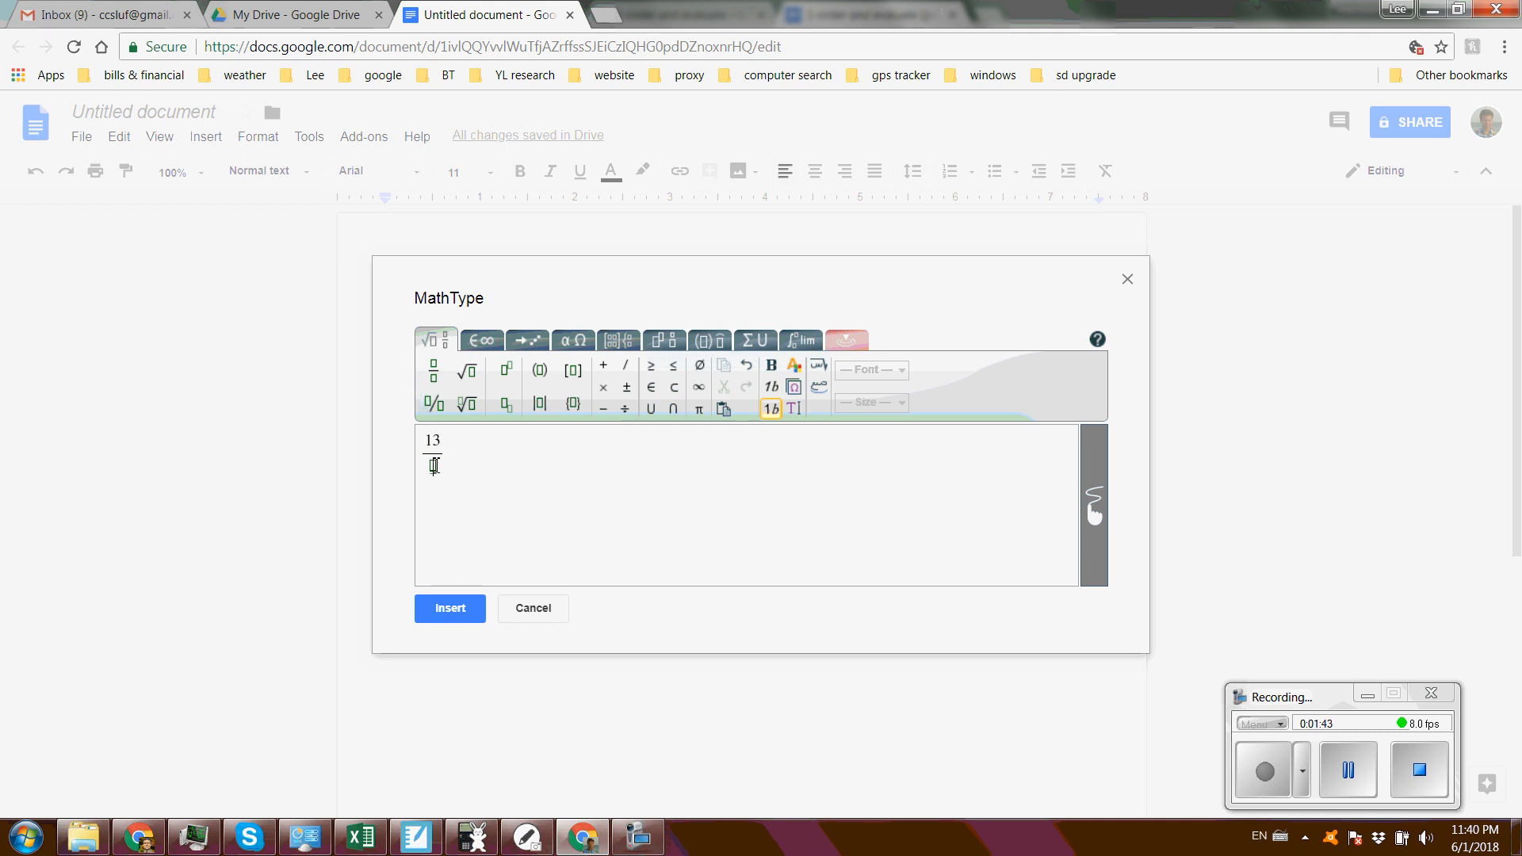
{"action": "type", "text": "2"}
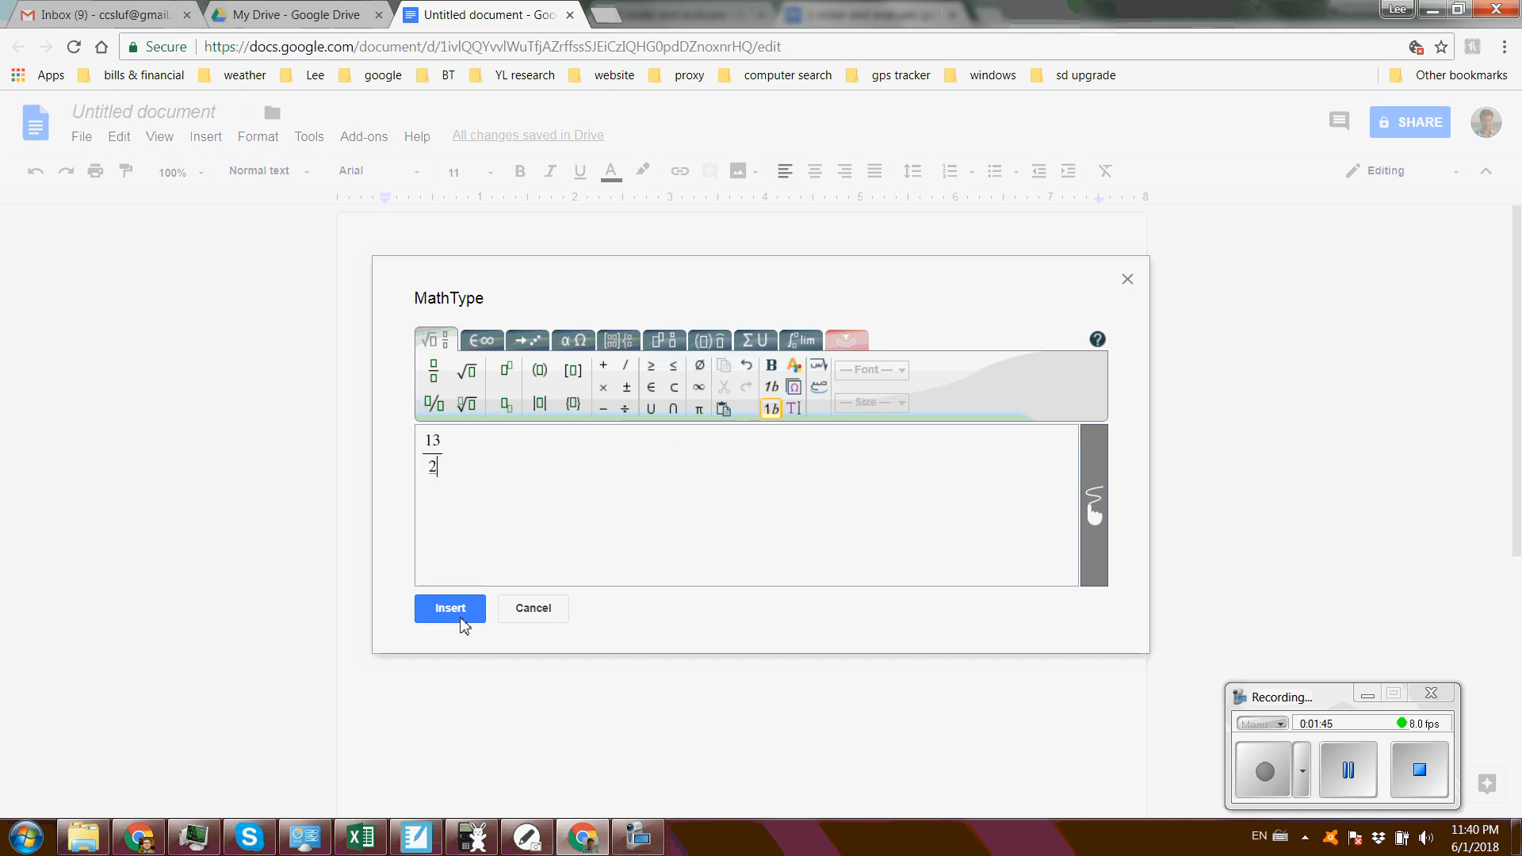
{"action": "left_click", "coordinate": [450, 609]}
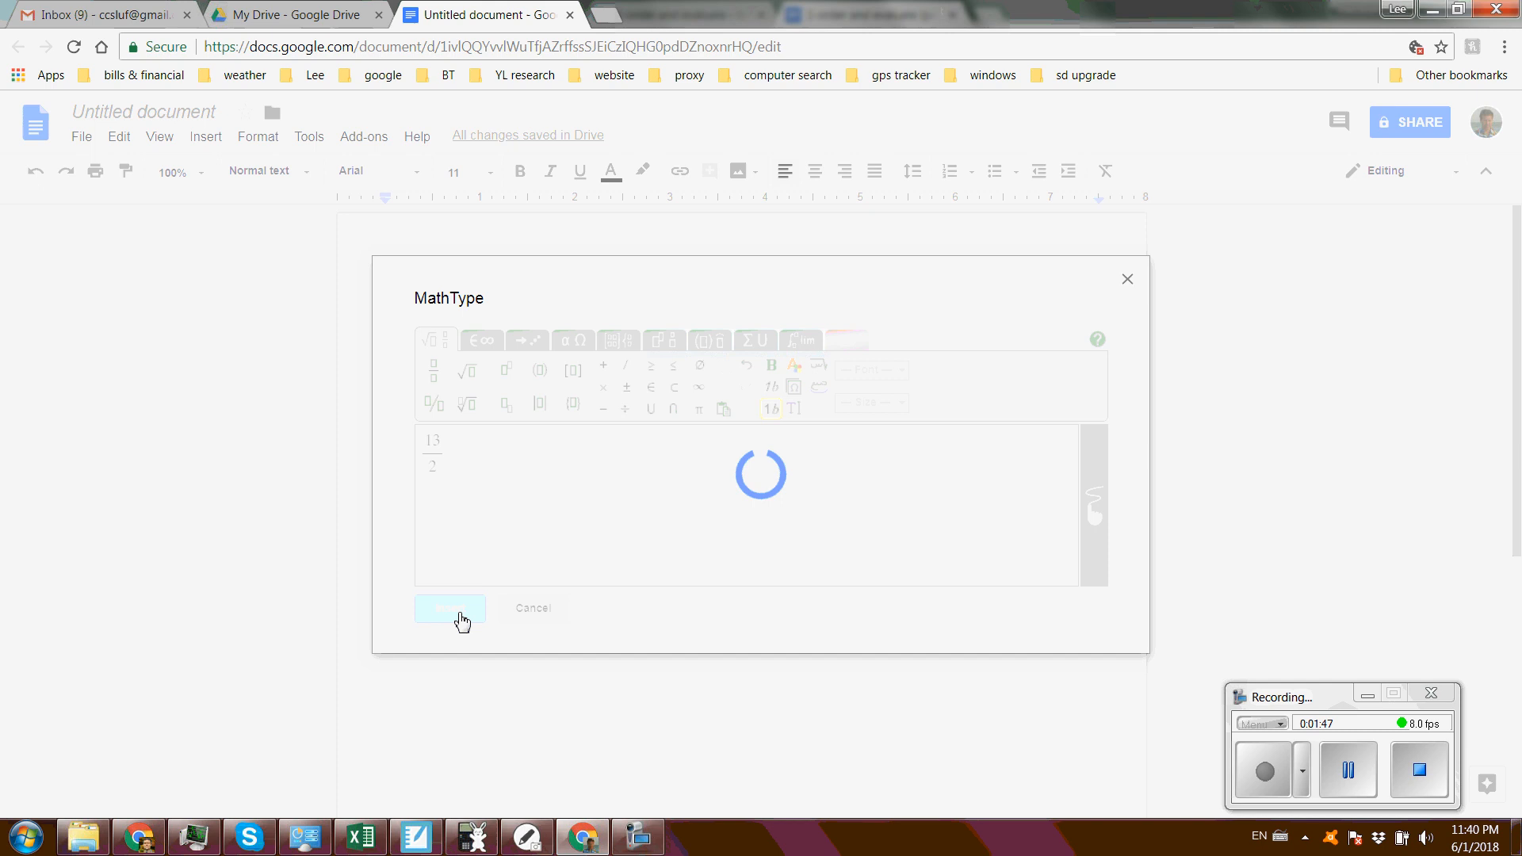
{"action": "left_click", "coordinate": [451, 609]}
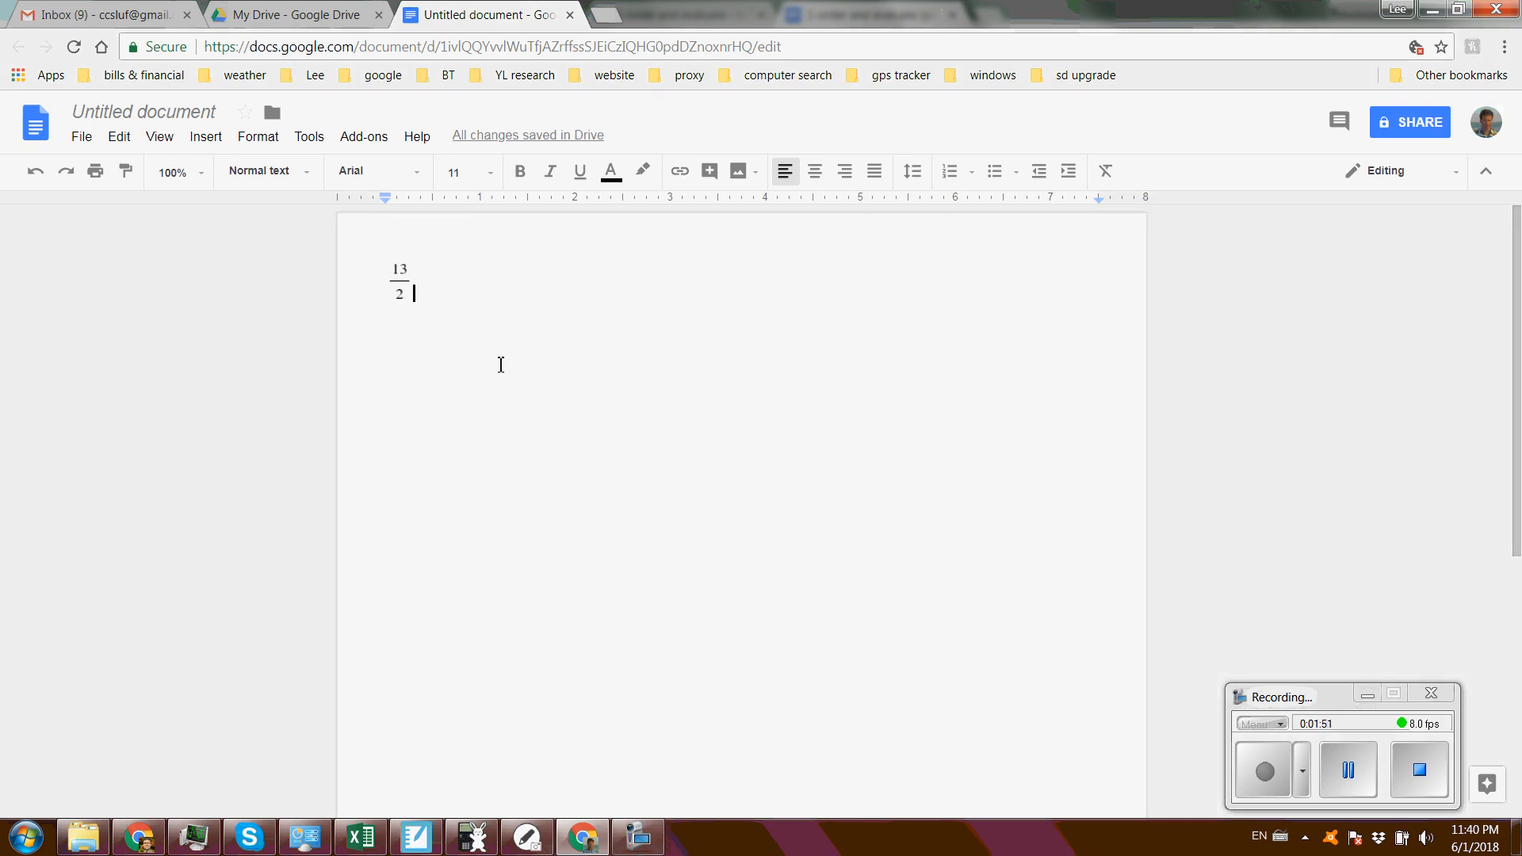
Start a second MathType equation and browse the palettes to the fraction and script templates
{"action": "left_click", "coordinate": [363, 136]}
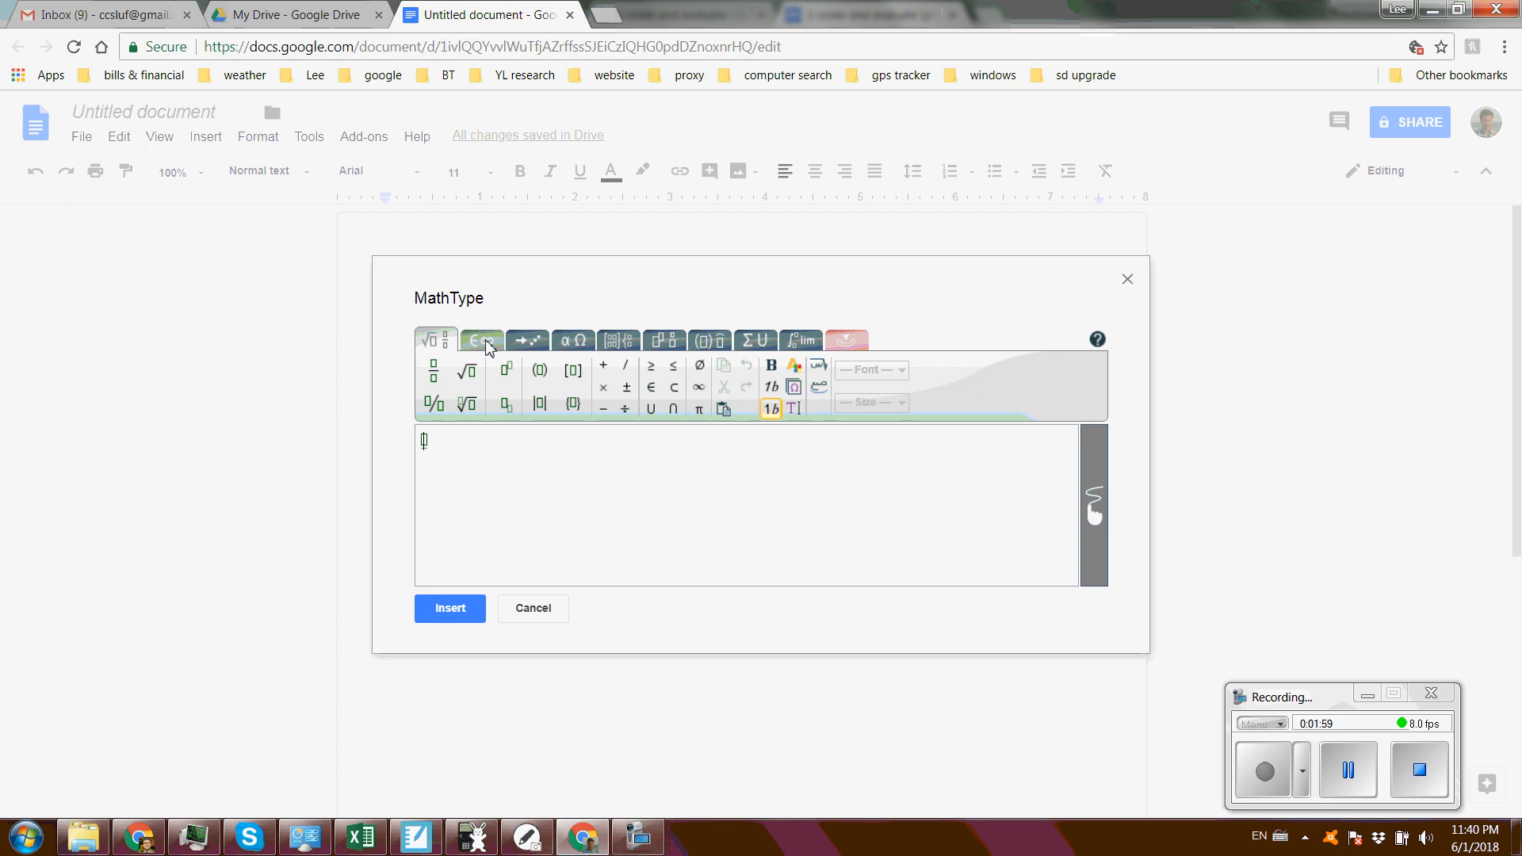
{"action": "left_click", "coordinate": [573, 340]}
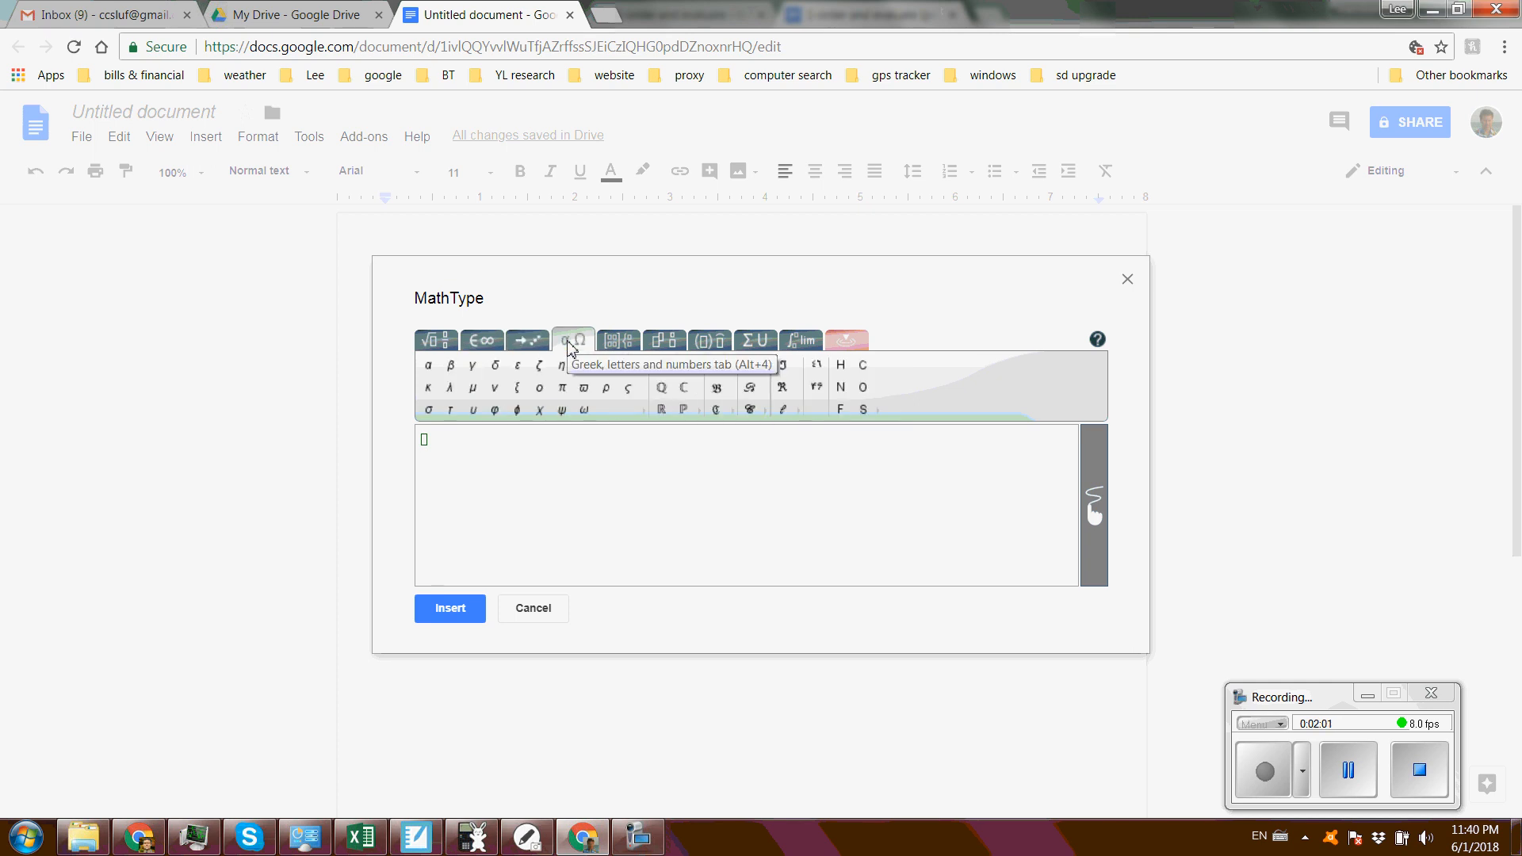
{"action": "left_click", "coordinate": [618, 339]}
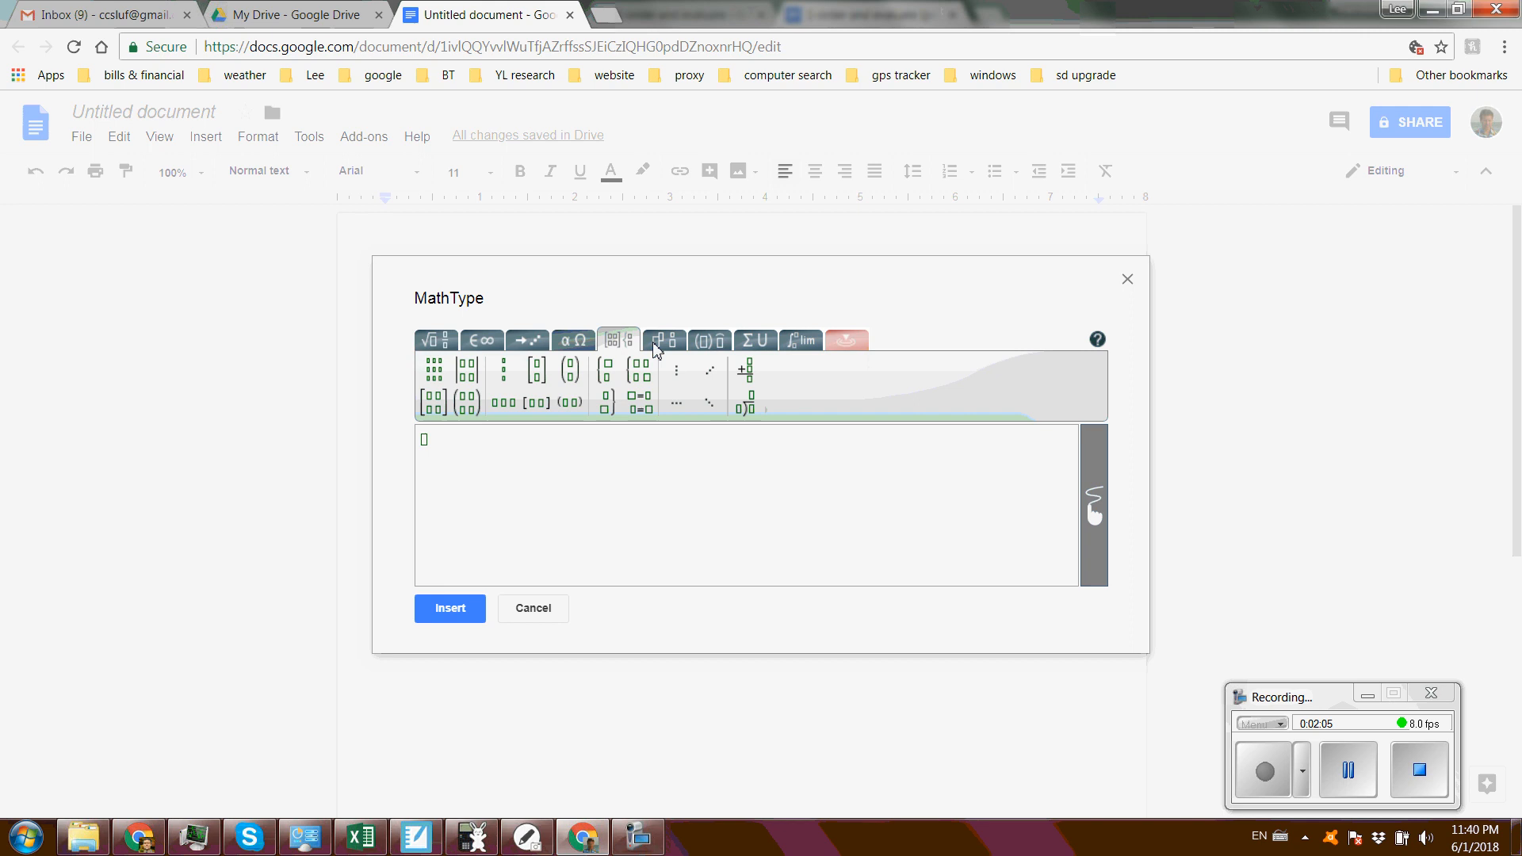
{"action": "left_click", "coordinate": [663, 340]}
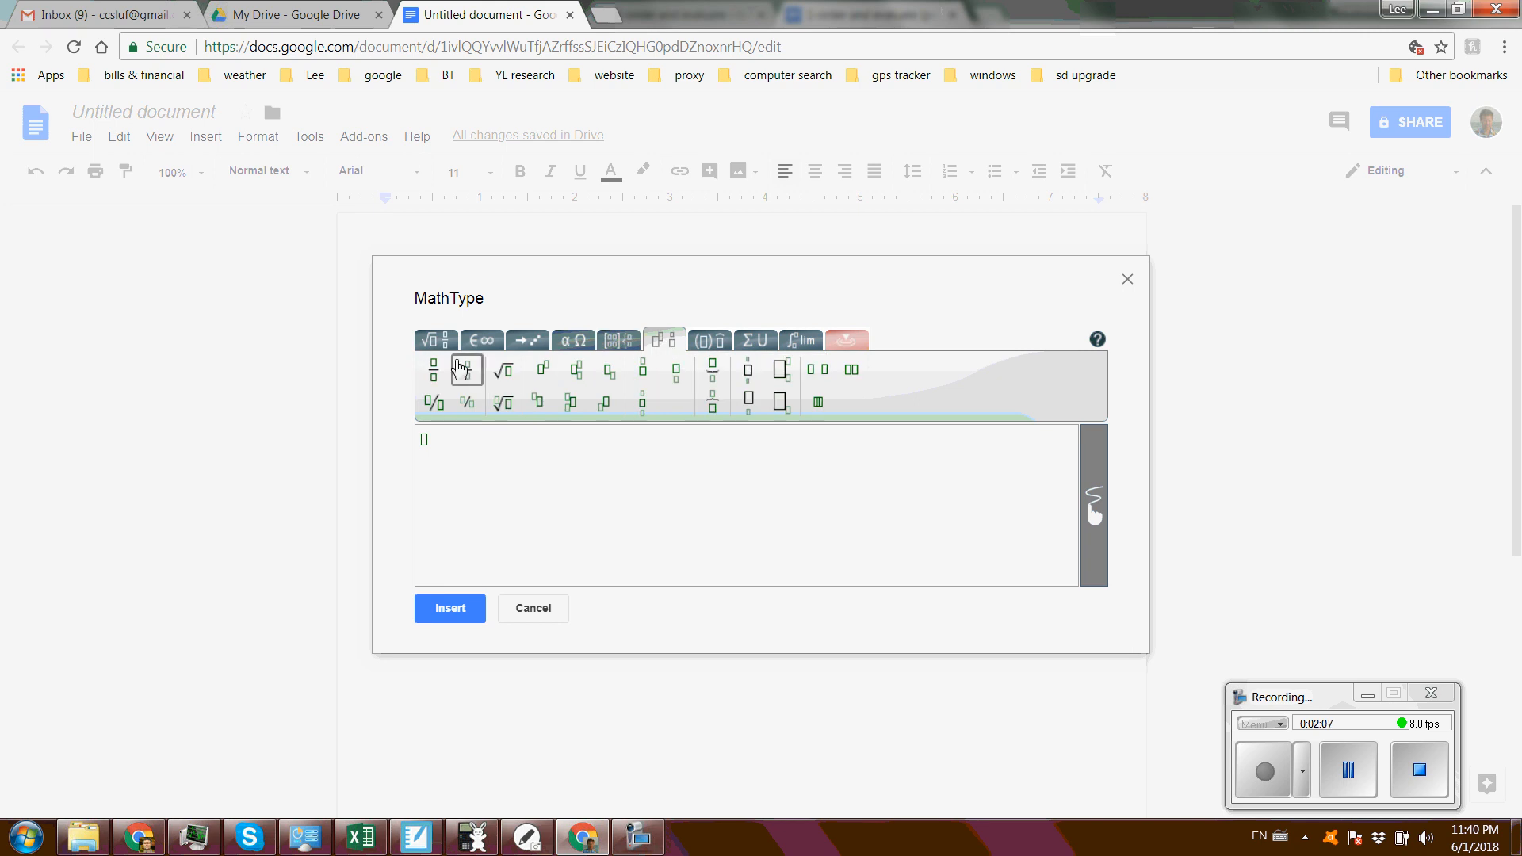
{"action": "mouse_move", "coordinate": [668, 339]}
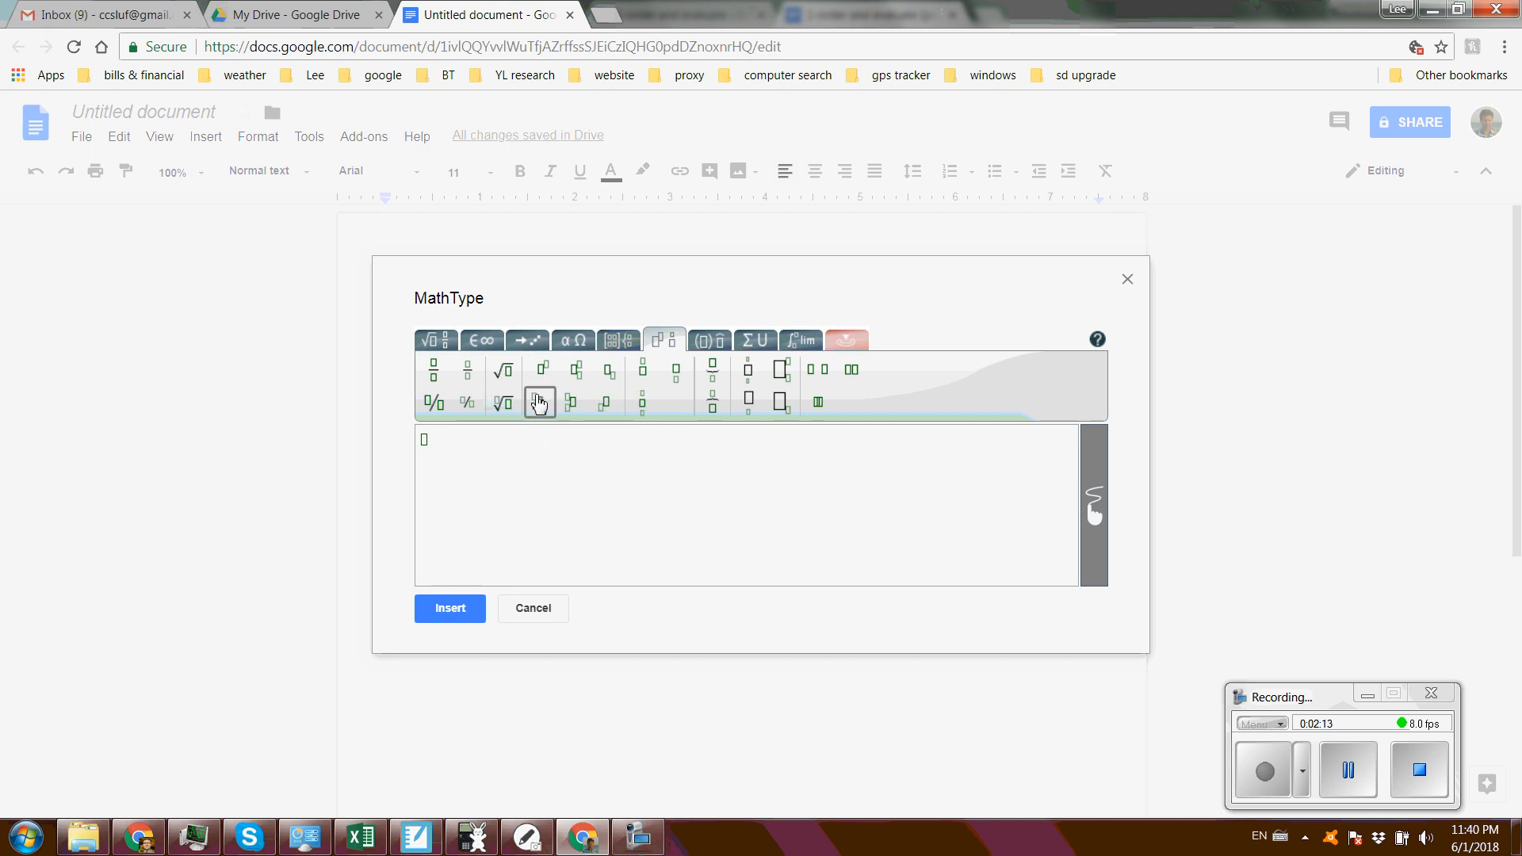
Enter 2 cubed minus 3 using the superscript template
{"action": "left_click", "coordinate": [539, 401]}
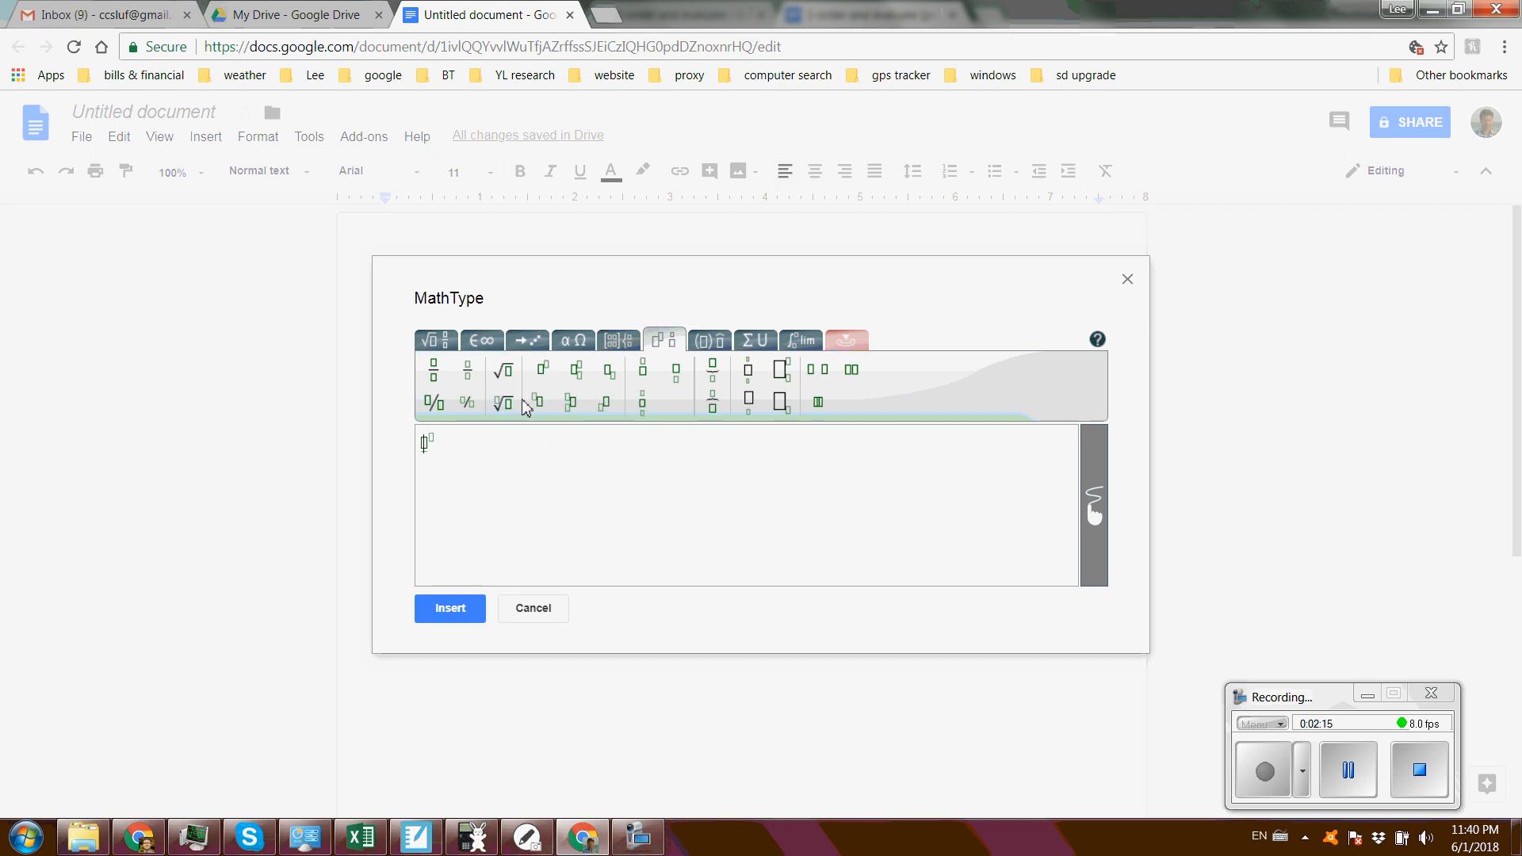
{"action": "type", "text": "2"}
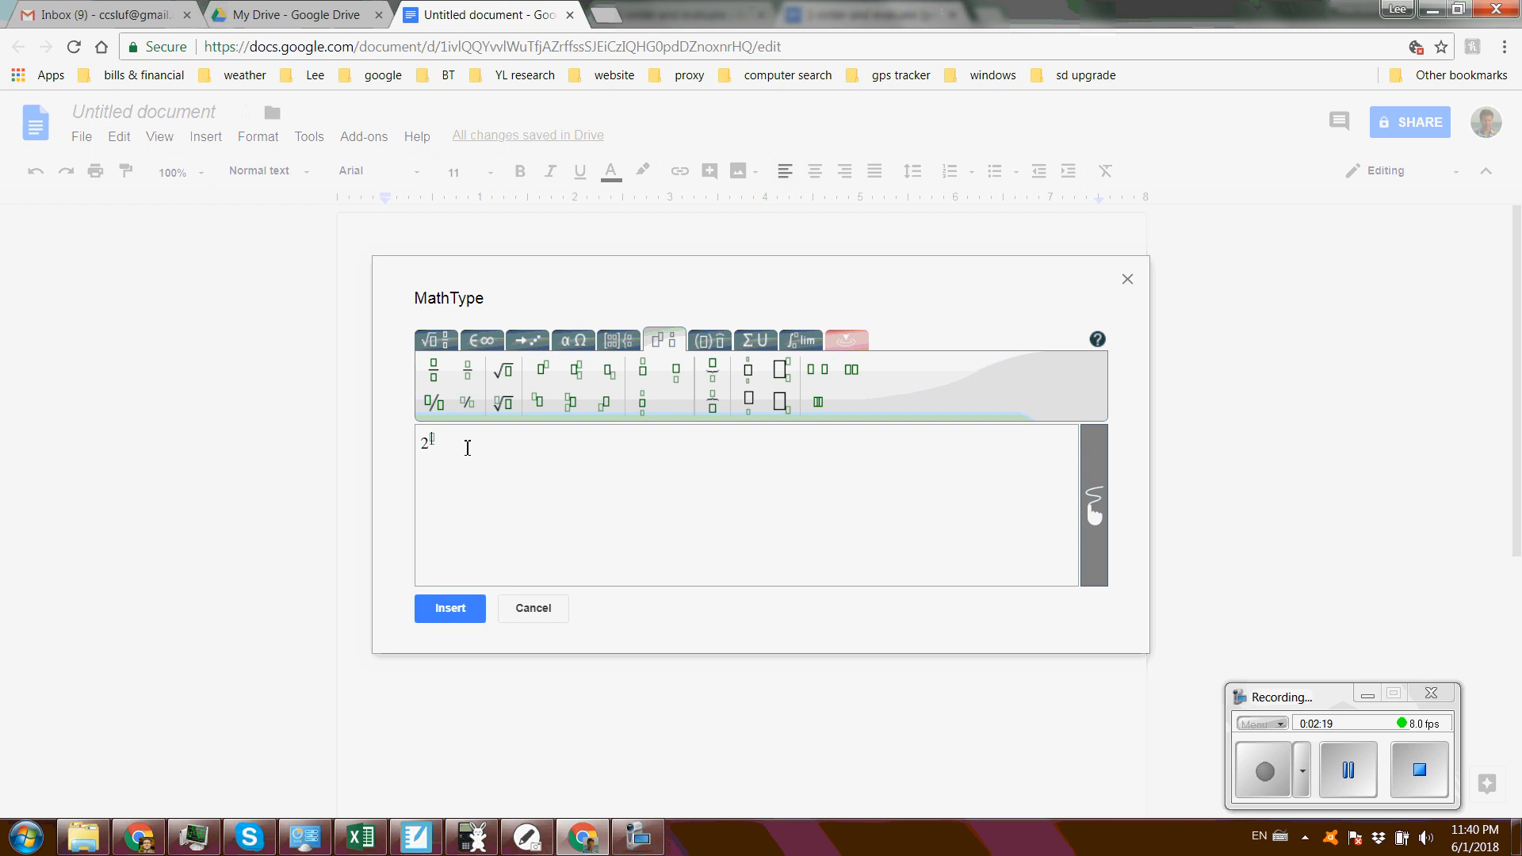
{"action": "type", "text": "3"}
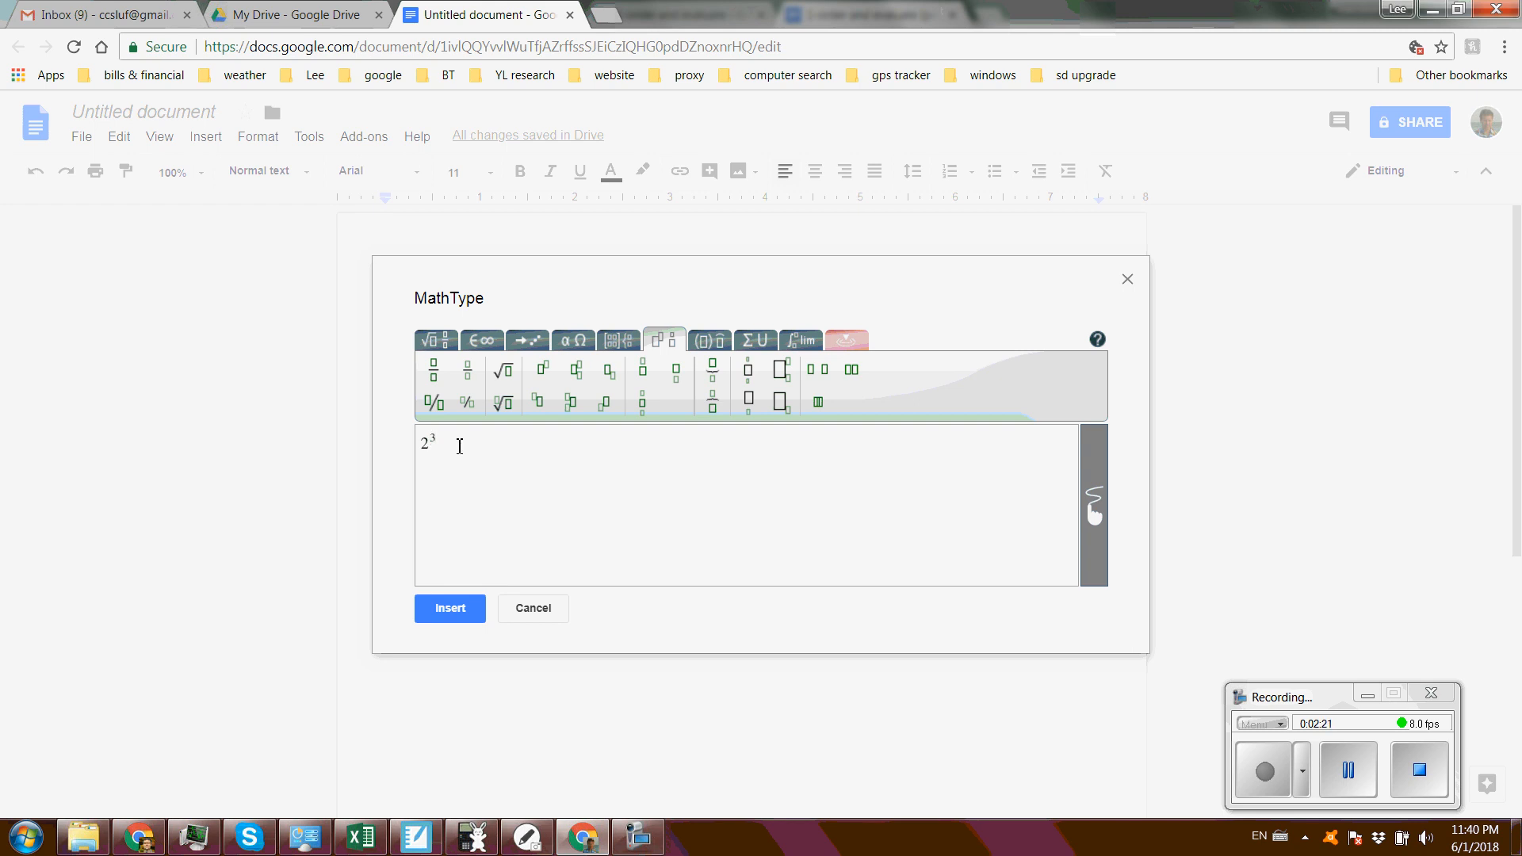
{"action": "mouse_move", "coordinate": [437, 604]}
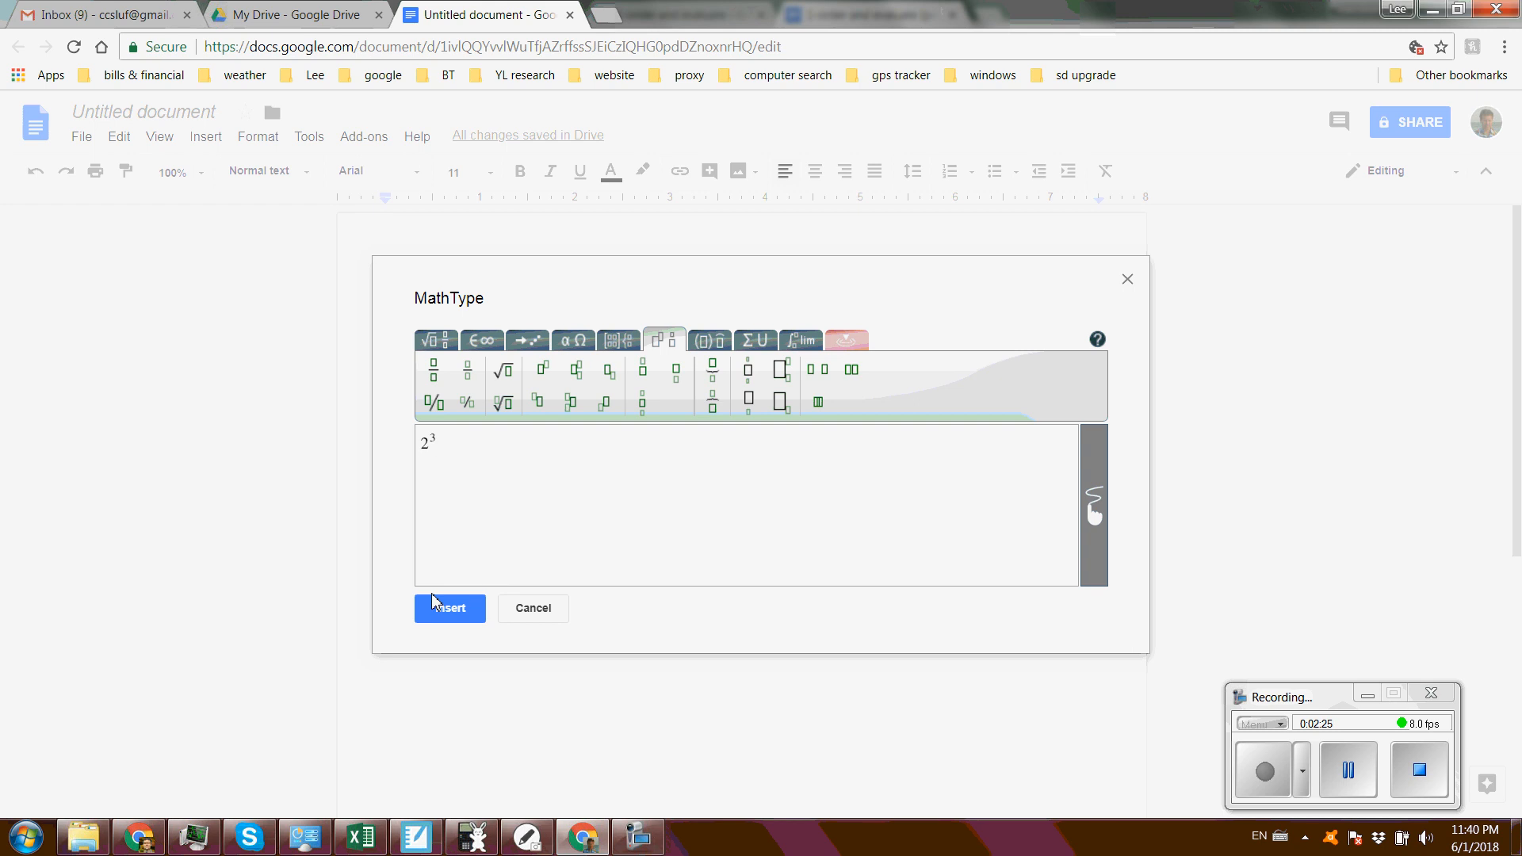
{"action": "type", "text": "-"}
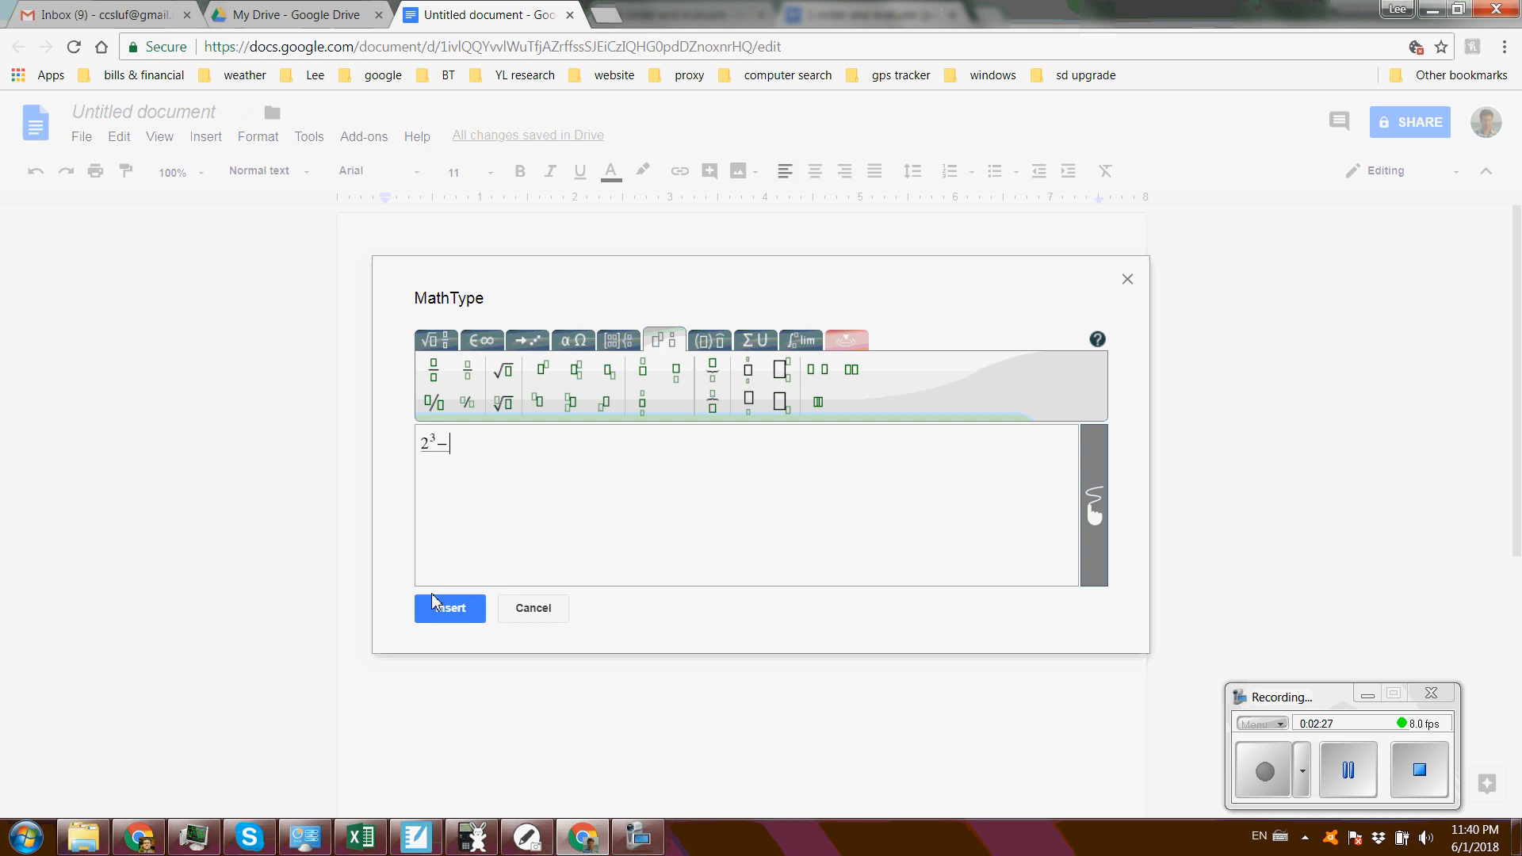
{"action": "type", "text": "3"}
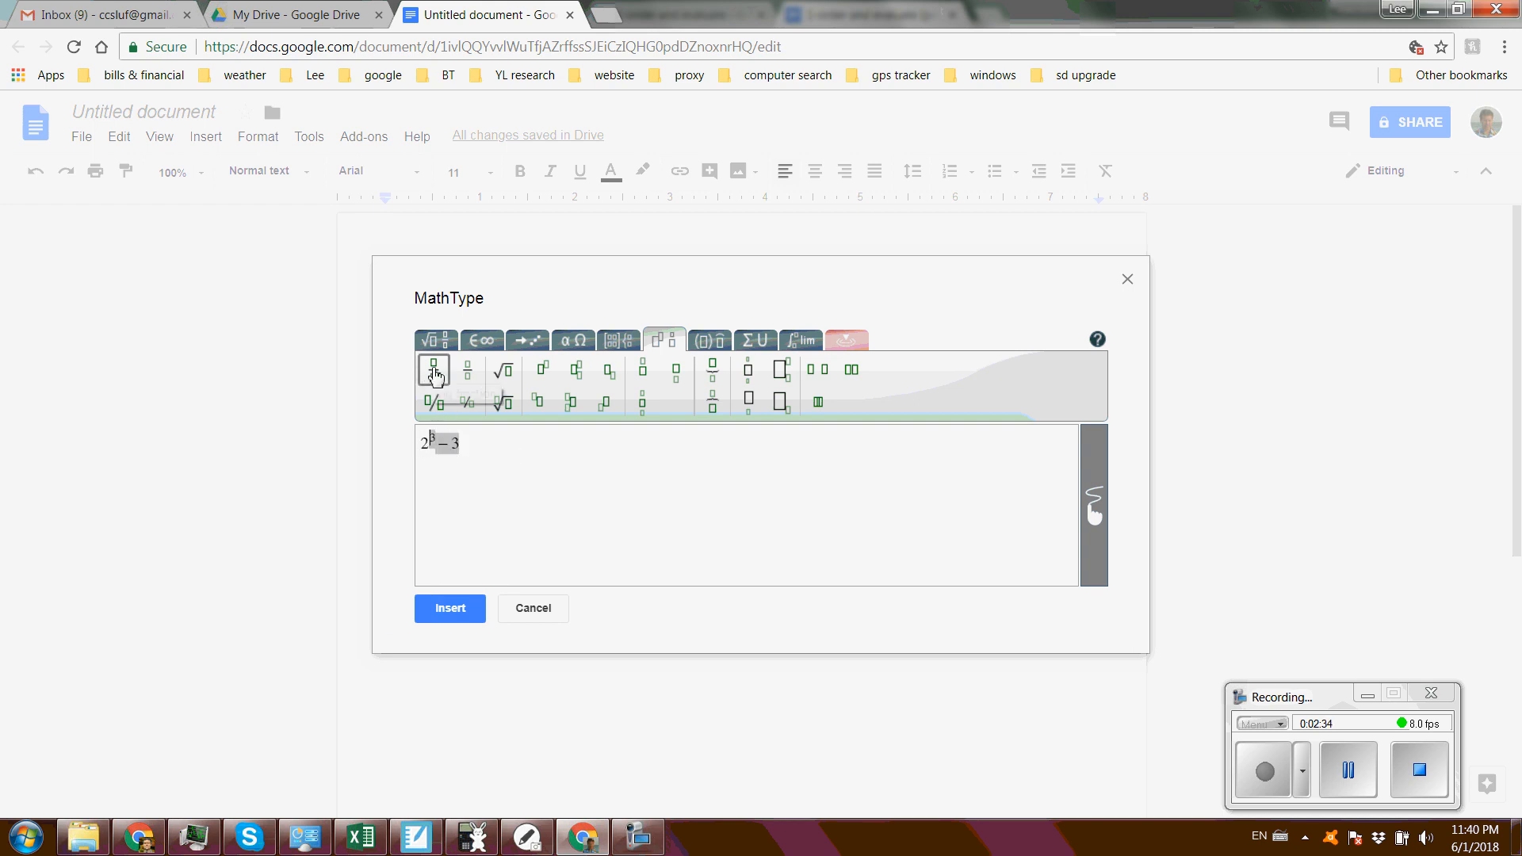
Make 2³ − 3 the numerator of a fraction over 5
{"action": "left_click", "coordinate": [433, 370]}
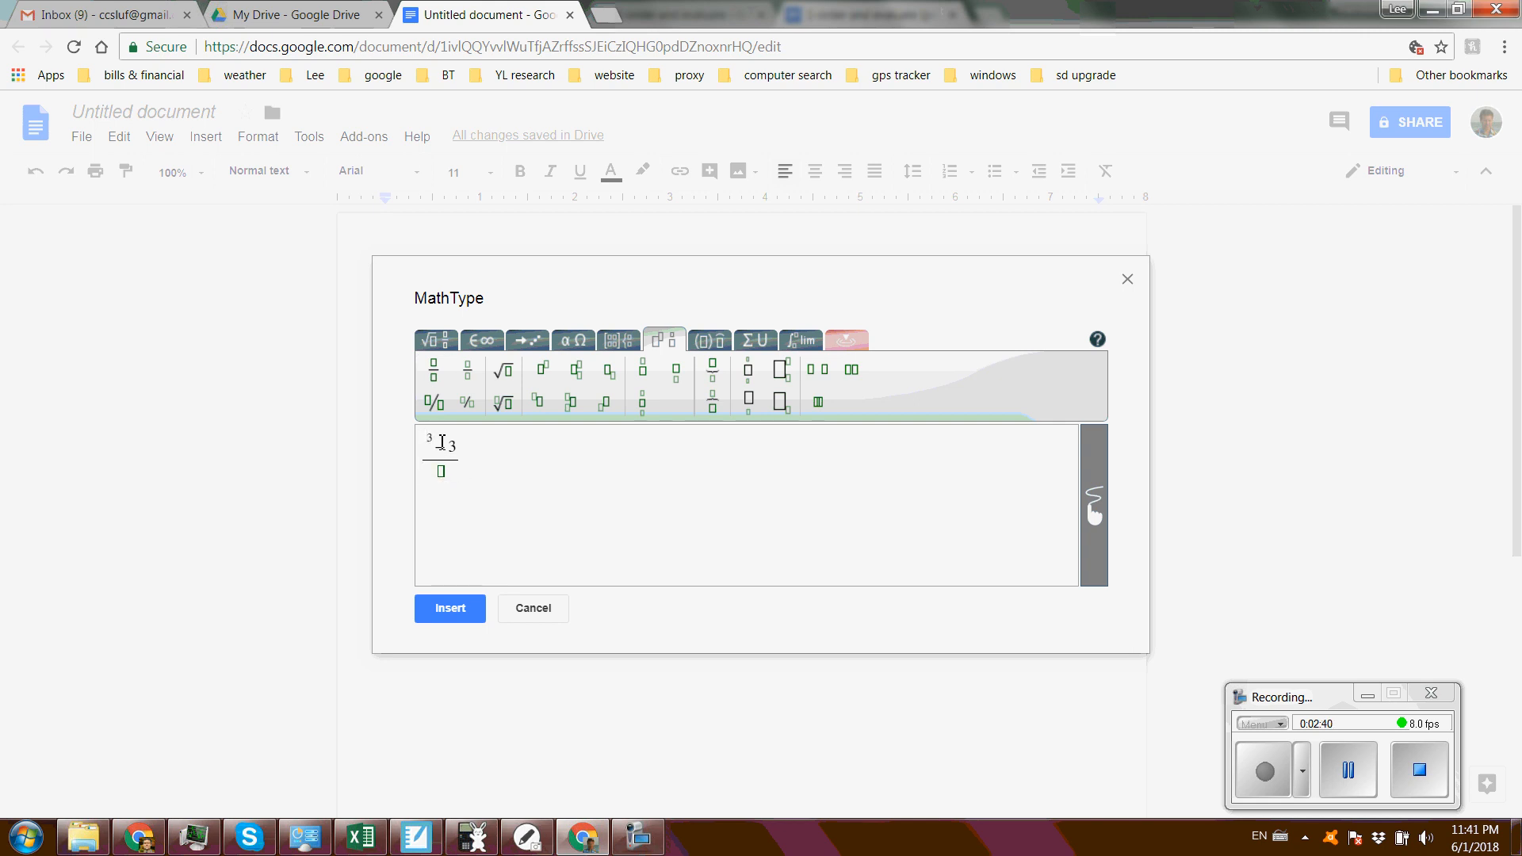
{"action": "type", "text": "2"}
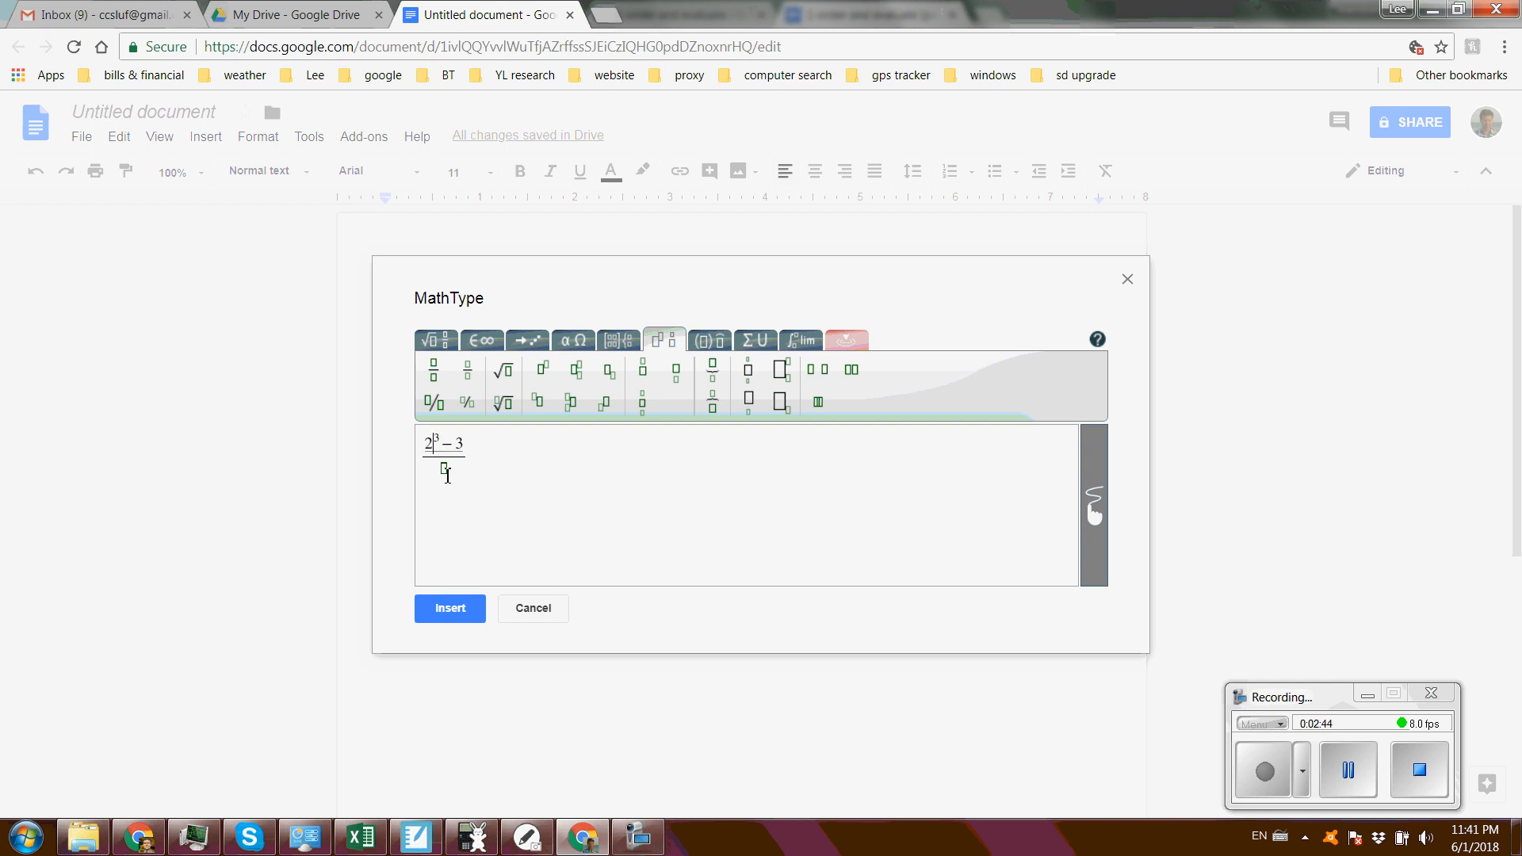
{"action": "type", "text": "5"}
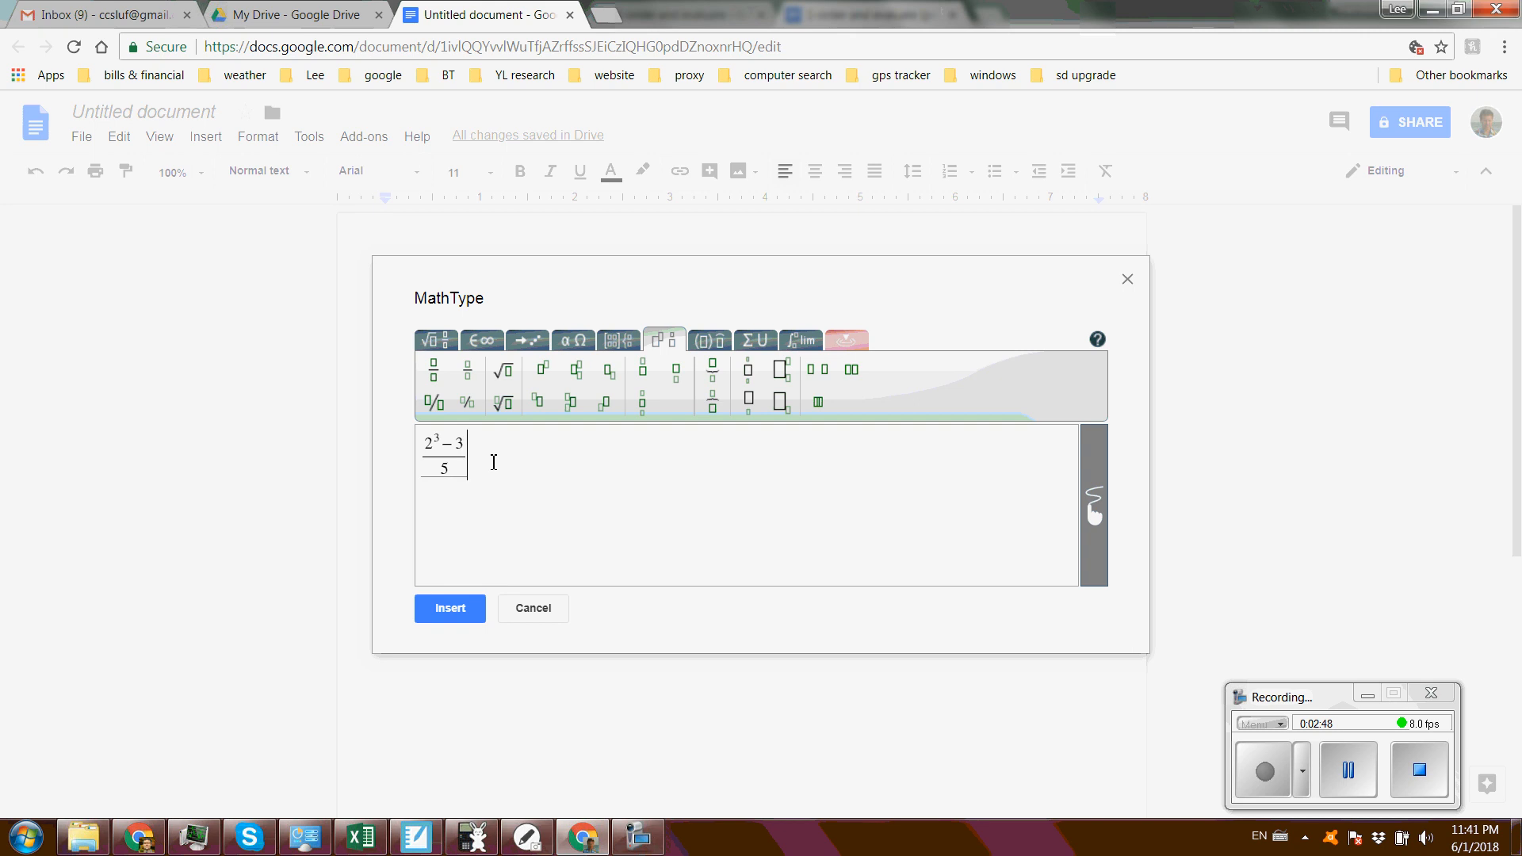
{"action": "mouse_move", "coordinate": [474, 467]}
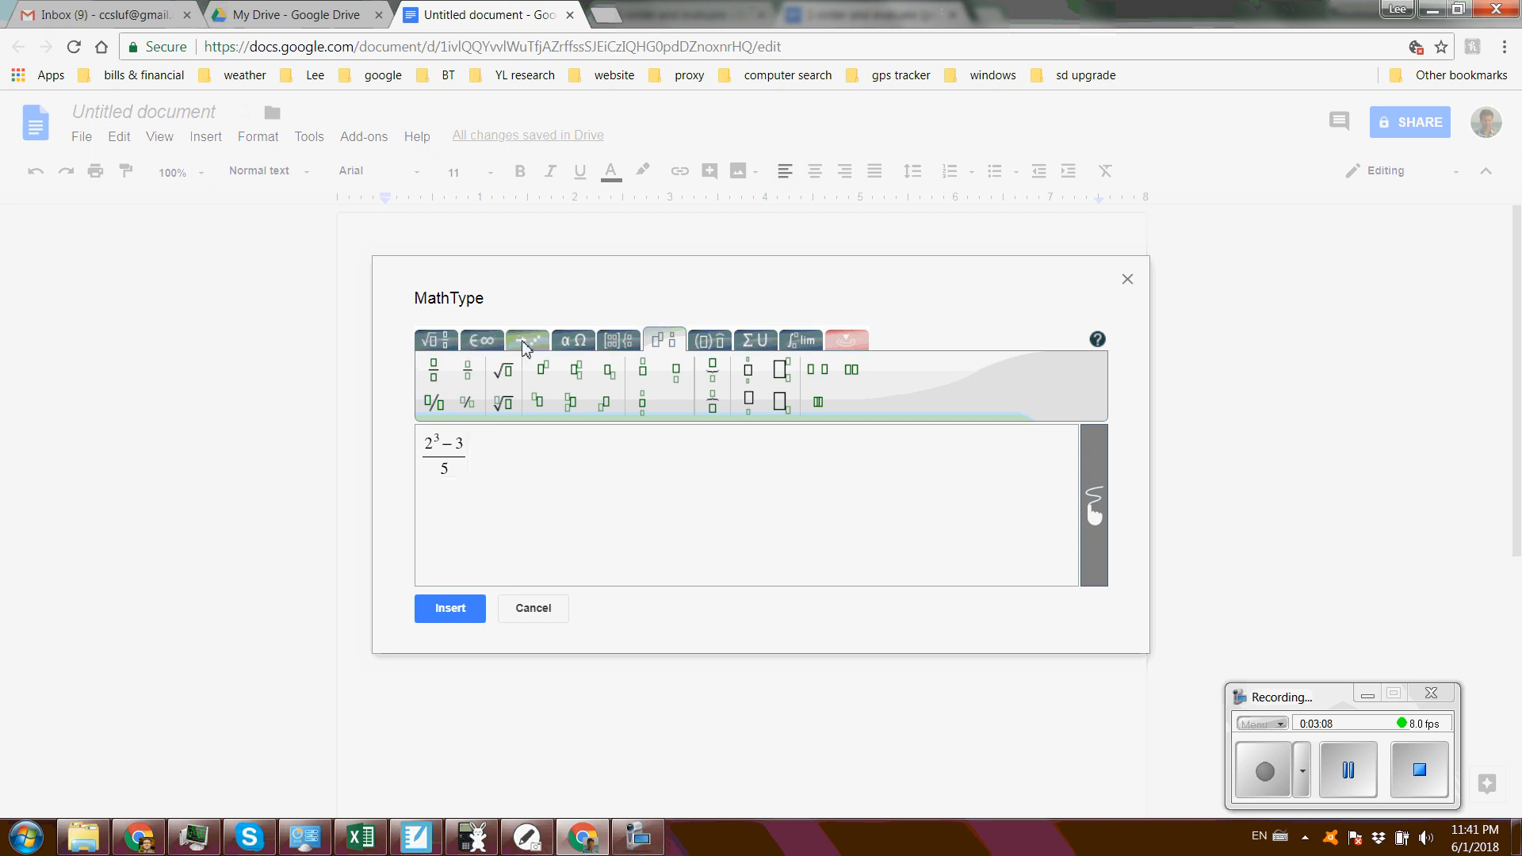
Wrap the fraction in parentheses, raise it to the 4th power, and insert it beside 13/2
{"action": "left_click", "coordinate": [709, 339]}
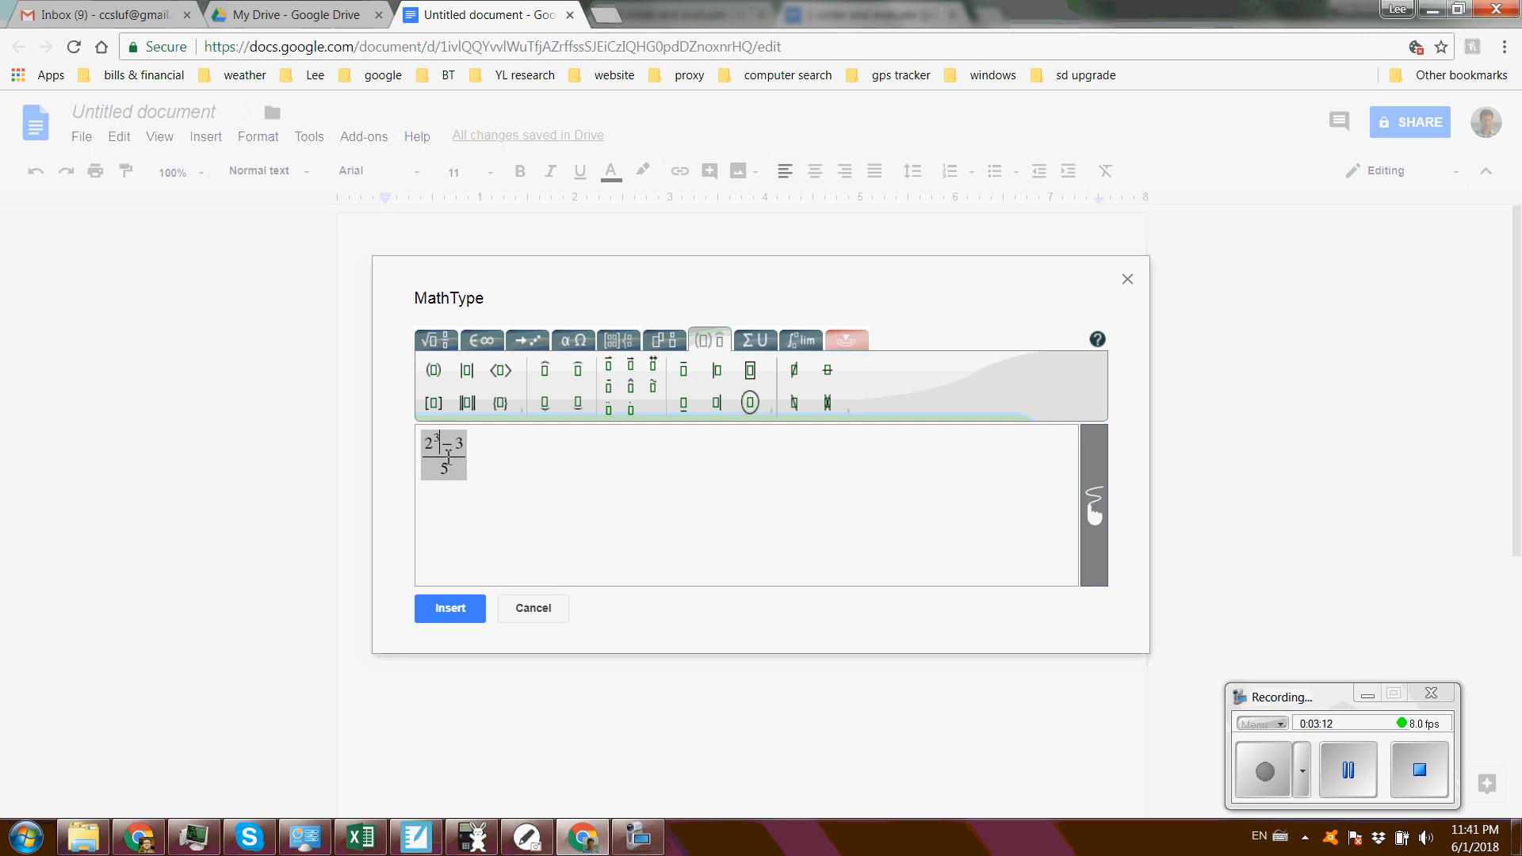
{"action": "mouse_move", "coordinate": [431, 371]}
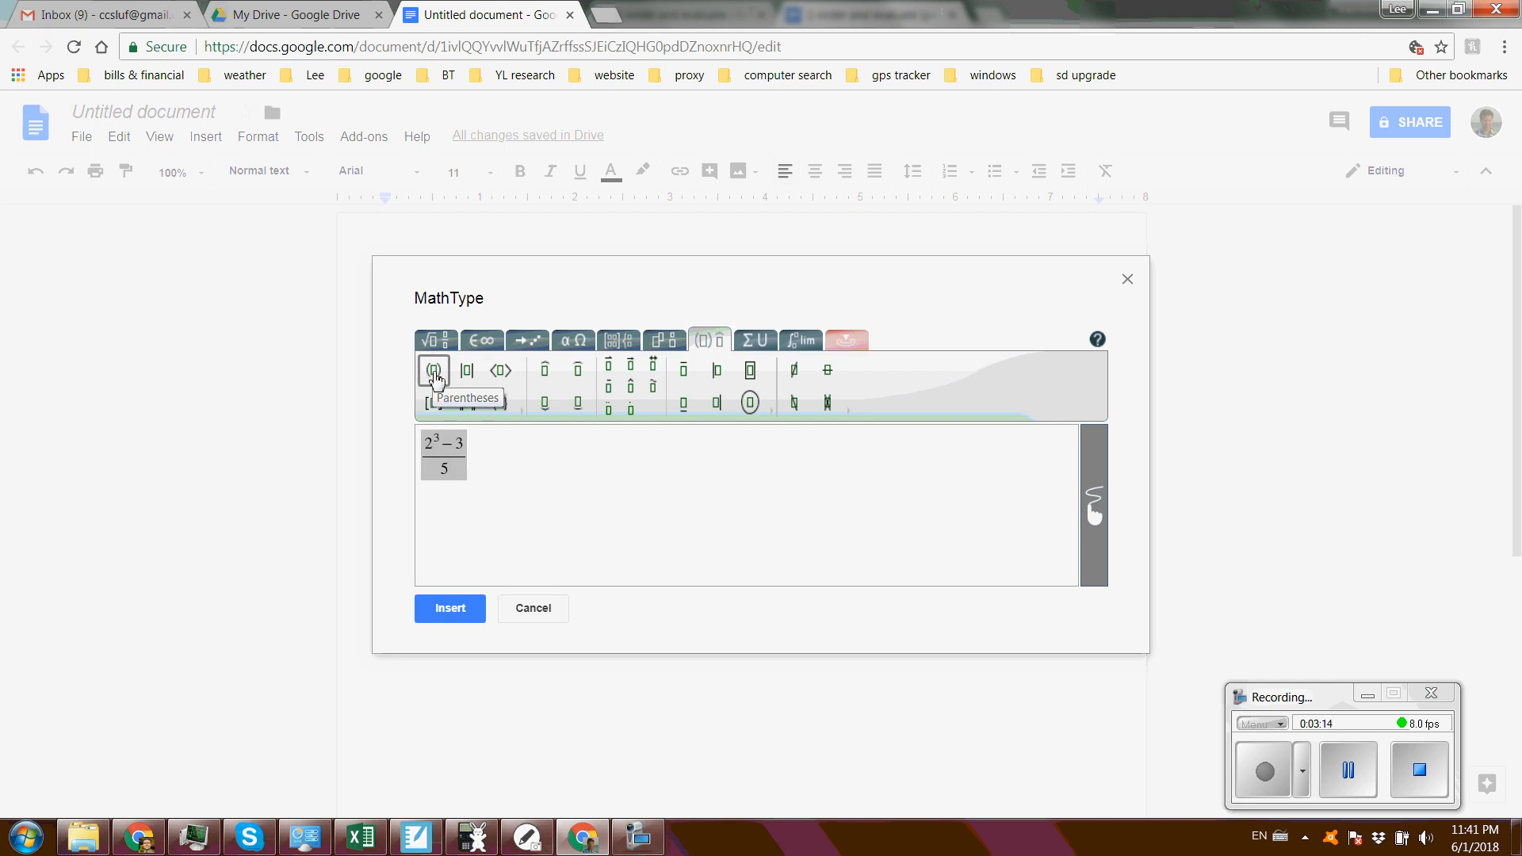
{"action": "left_click", "coordinate": [433, 371]}
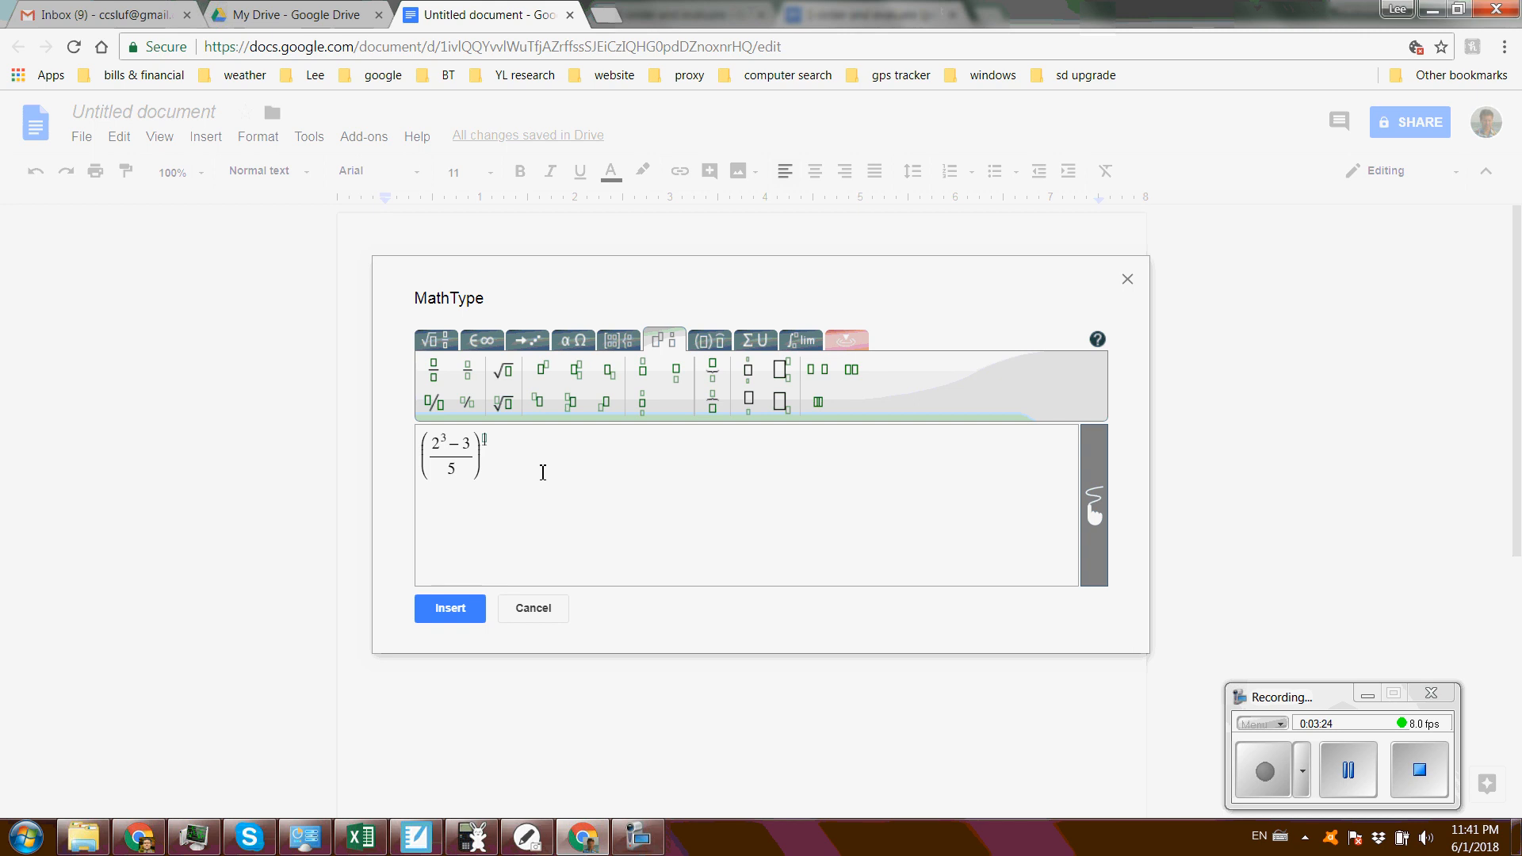
{"action": "type", "text": "4"}
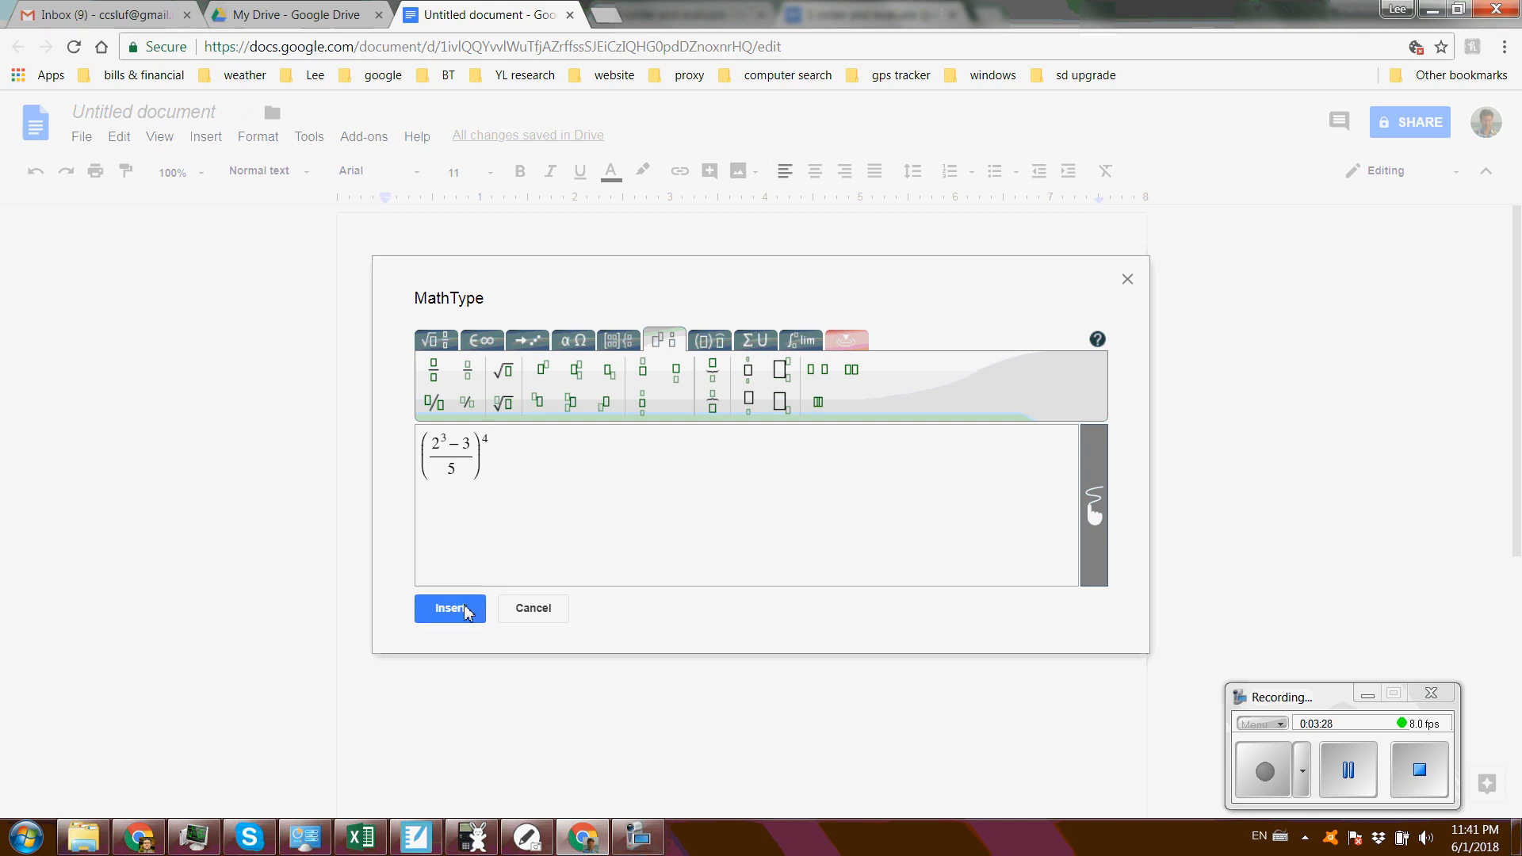
{"action": "left_click", "coordinate": [451, 609]}
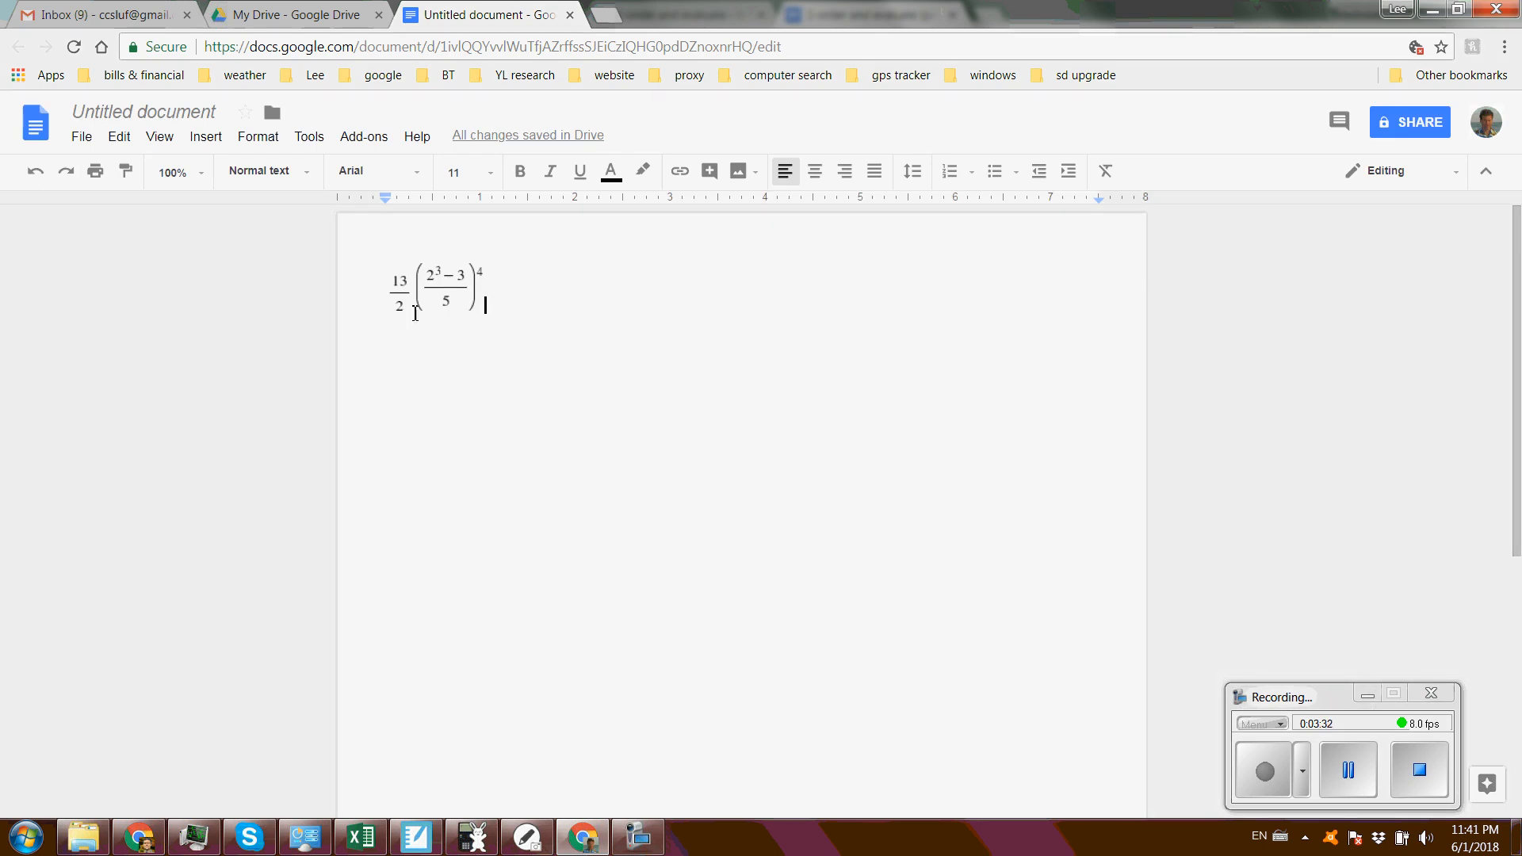
{"action": "left_click", "coordinate": [438, 290]}
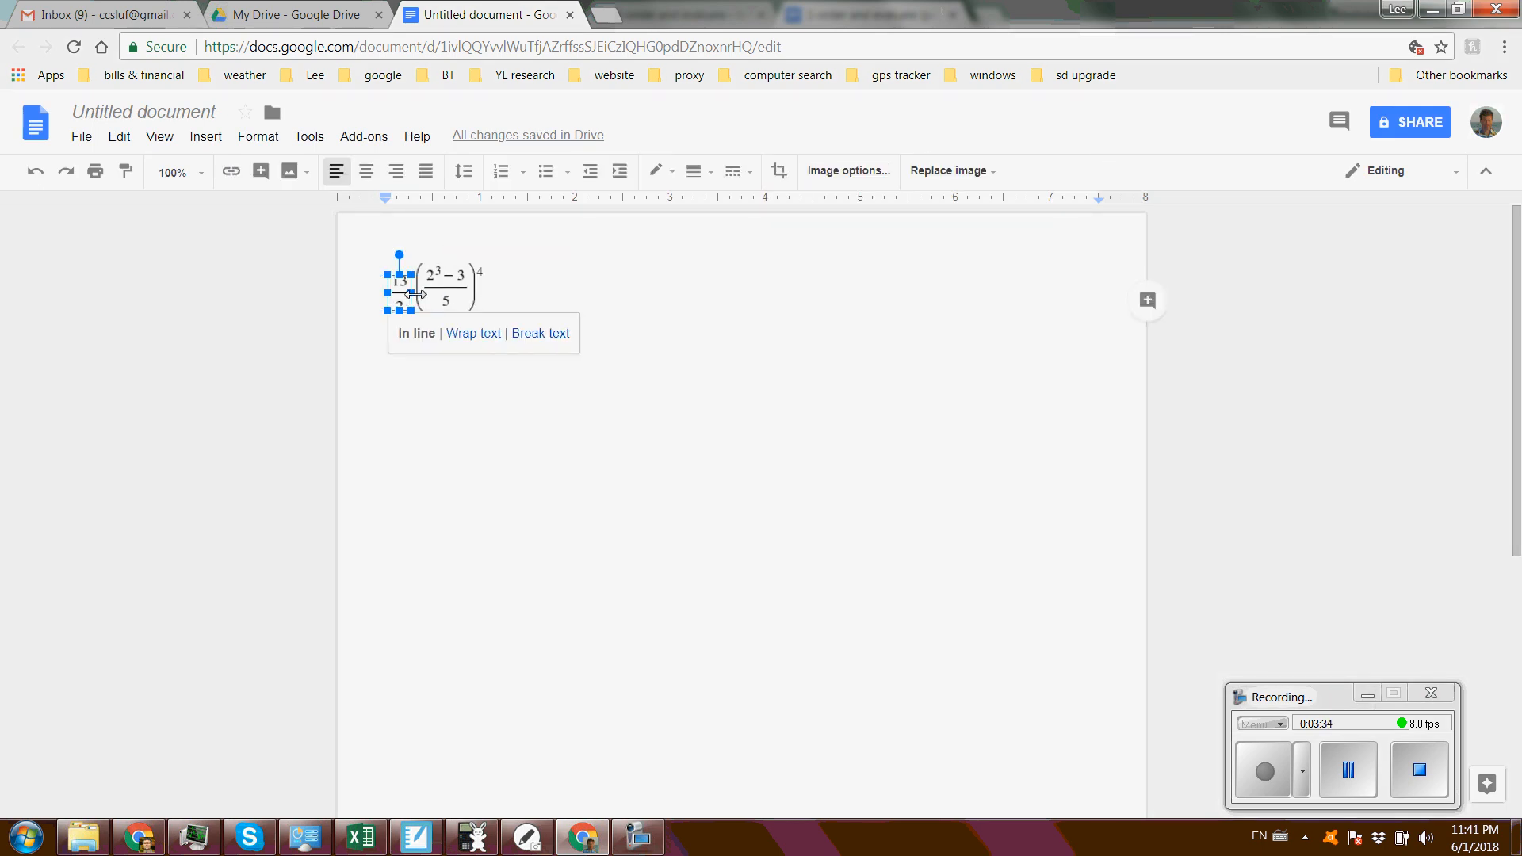